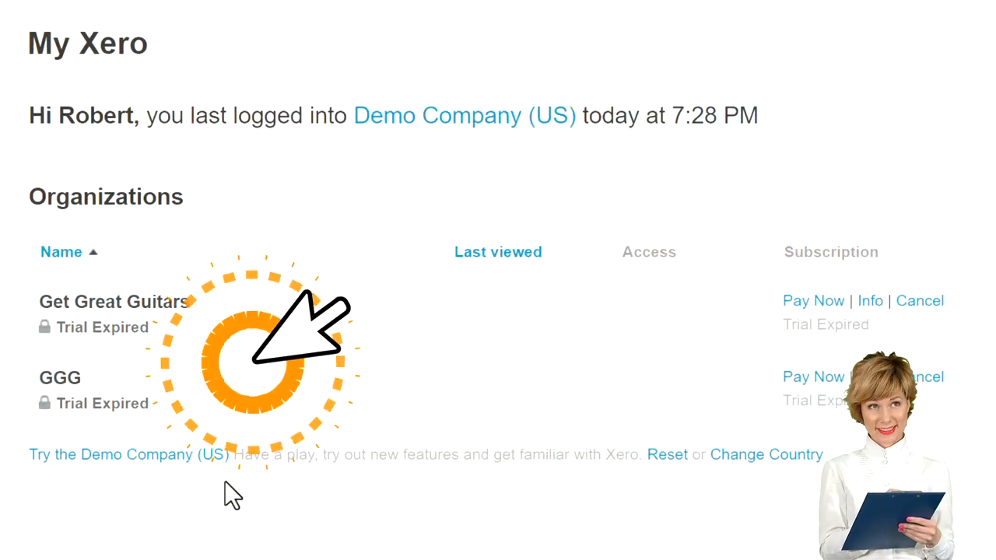
Reset the Demo Company to its original data and confirm
{"action": "left_click", "coordinate": [666, 454]}
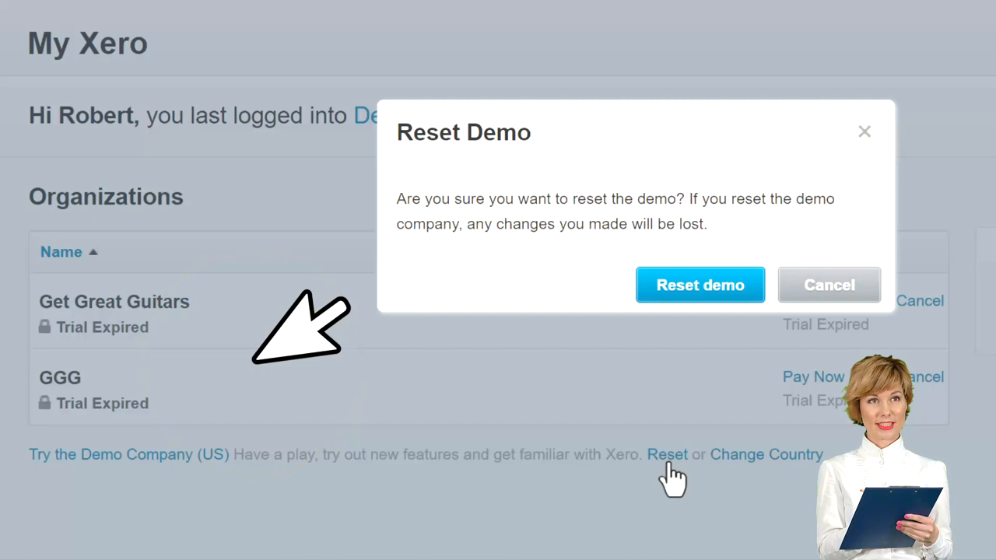
{"action": "left_click", "coordinate": [701, 285]}
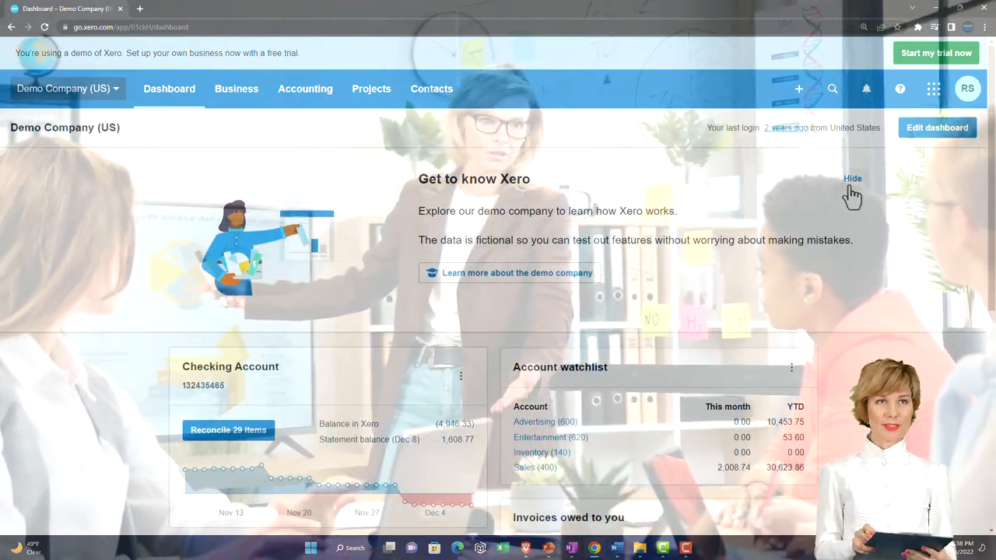
Hide the Get to know Xero banner and duplicate the dashboard tab twice
{"action": "left_click", "coordinate": [853, 177]}
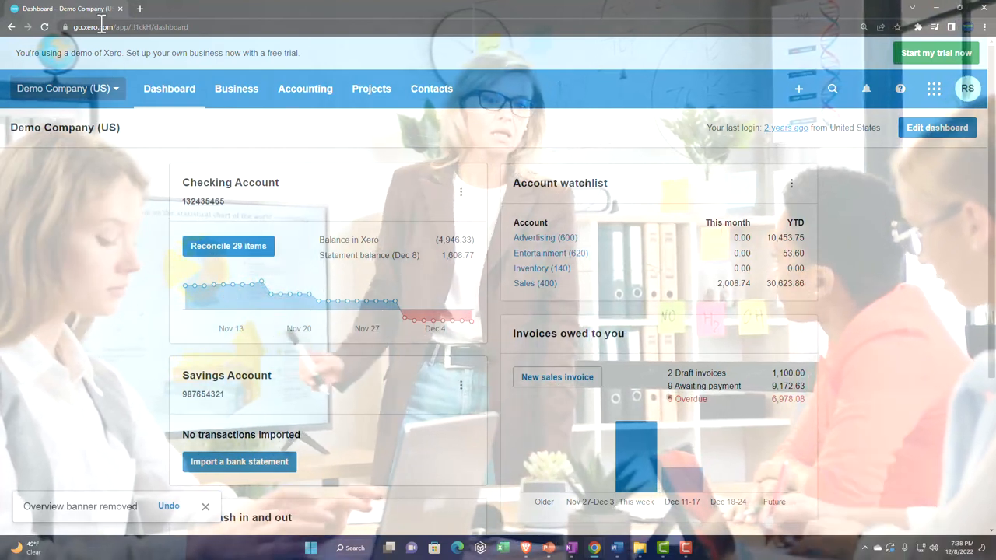
{"action": "right_click", "coordinate": [62, 10]}
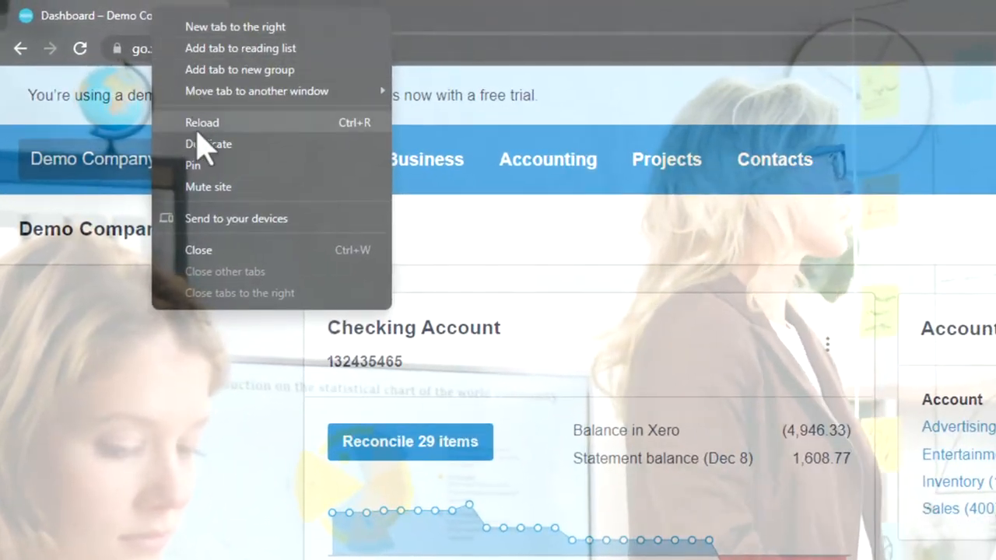
{"action": "left_click", "coordinate": [209, 143]}
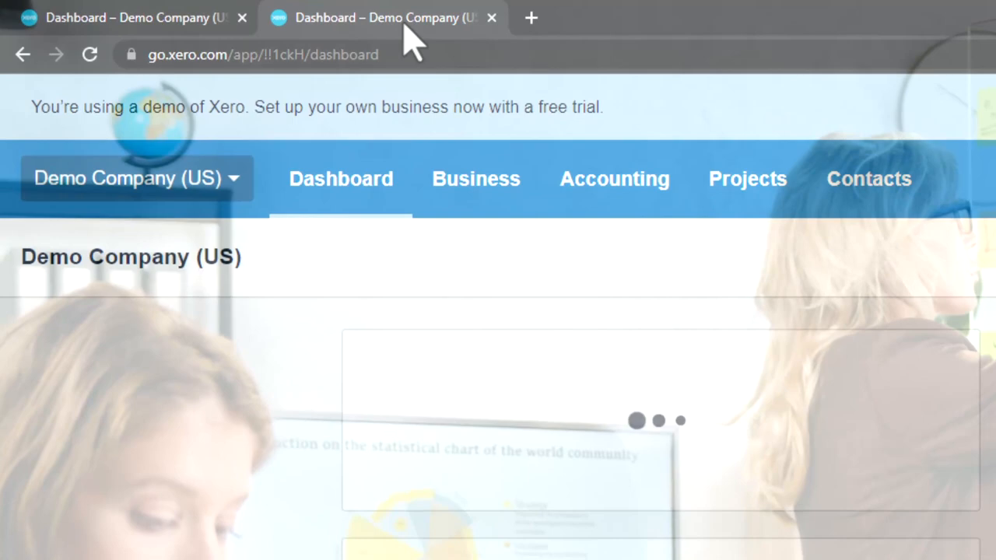
{"action": "right_click", "coordinate": [381, 17]}
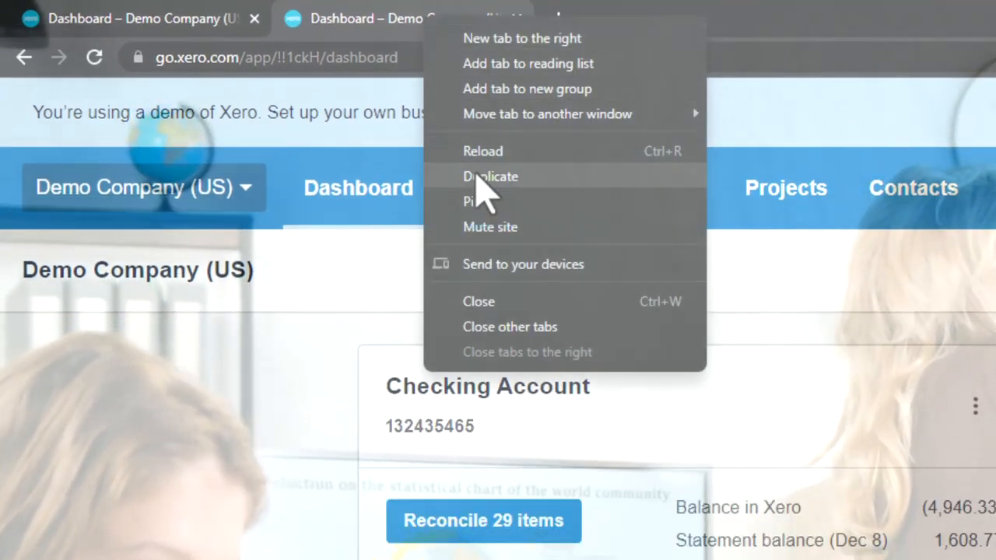
{"action": "left_click", "coordinate": [490, 176]}
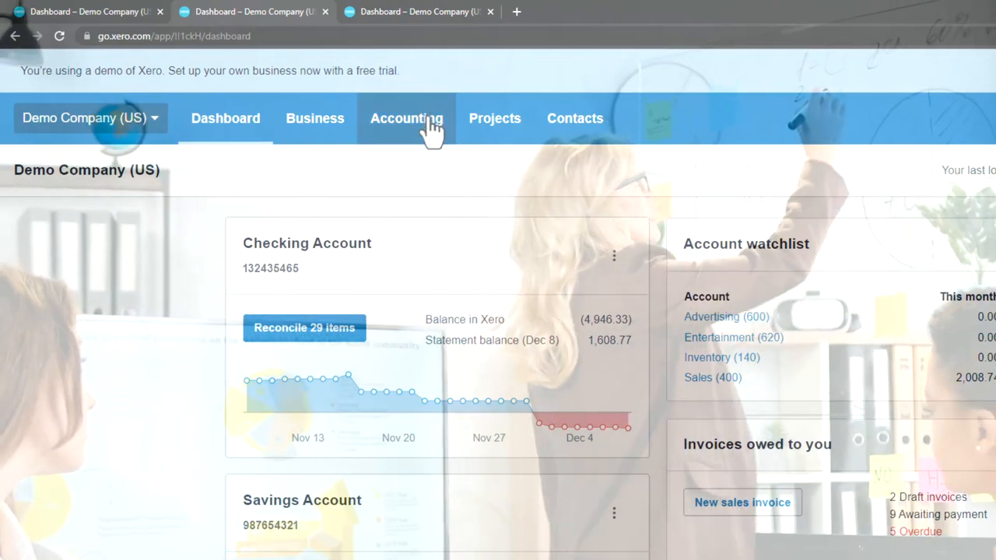
Open the Accounting menu and switch to another demo company tab
{"action": "left_click", "coordinate": [406, 118]}
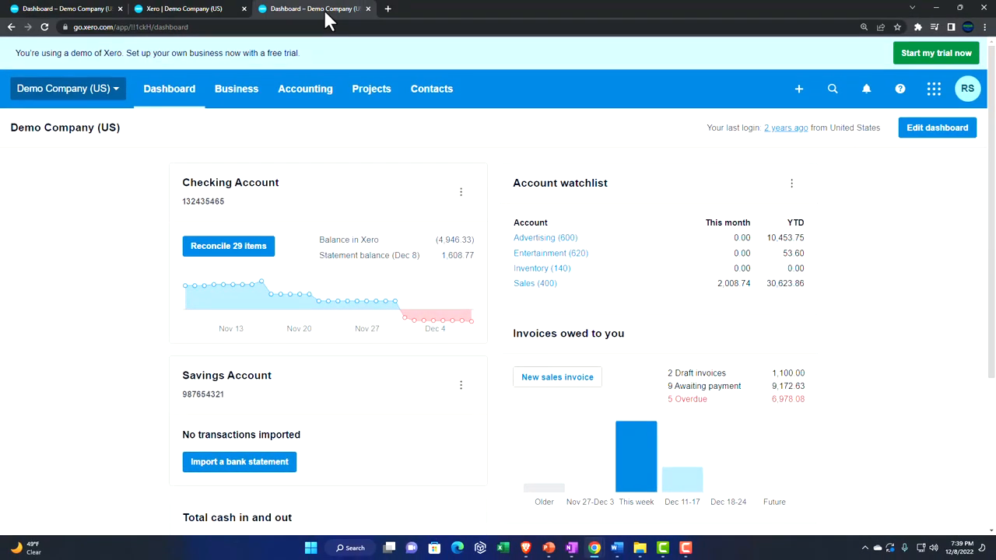
{"action": "left_click", "coordinate": [305, 87]}
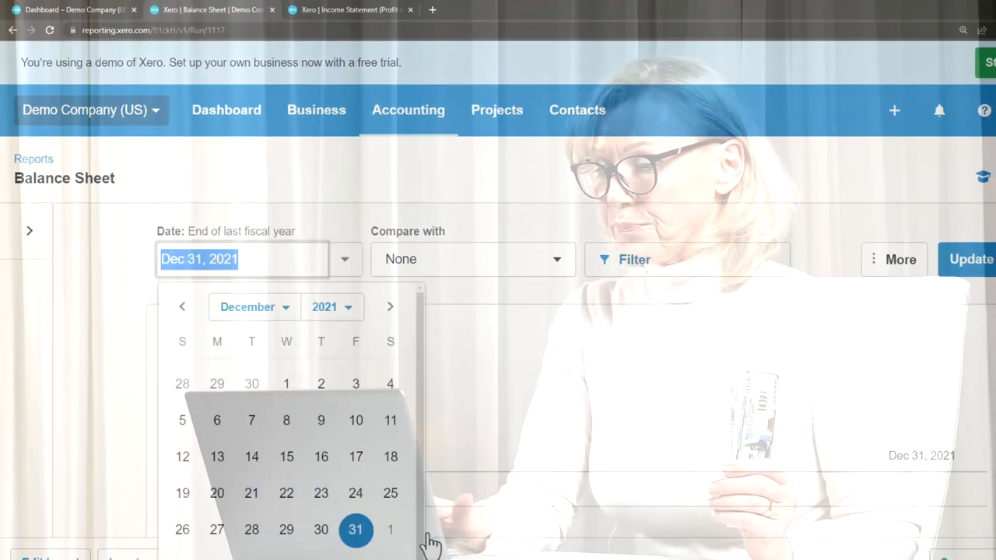
Date the Balance Sheet as of December 31, 2022
{"action": "left_click", "coordinate": [333, 306]}
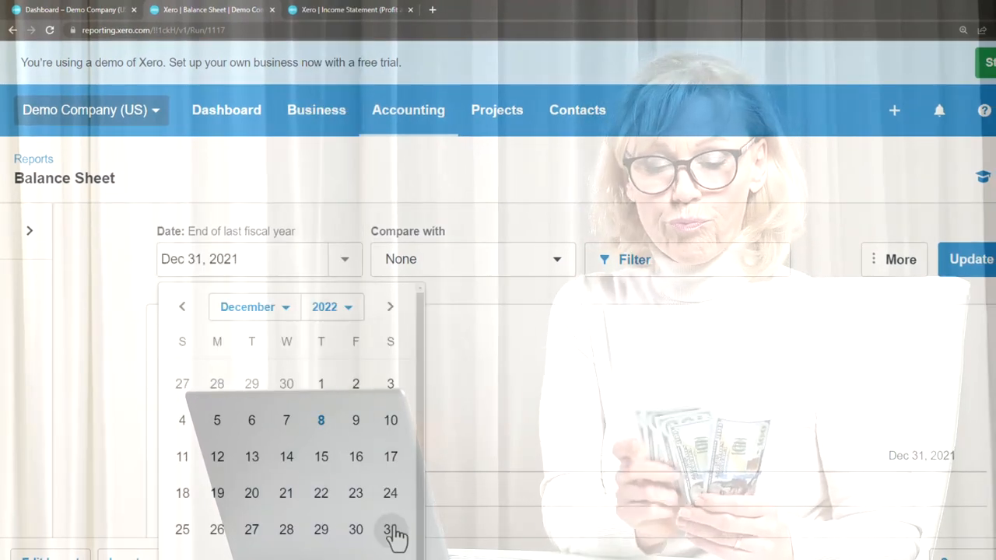
{"action": "left_click", "coordinate": [389, 529]}
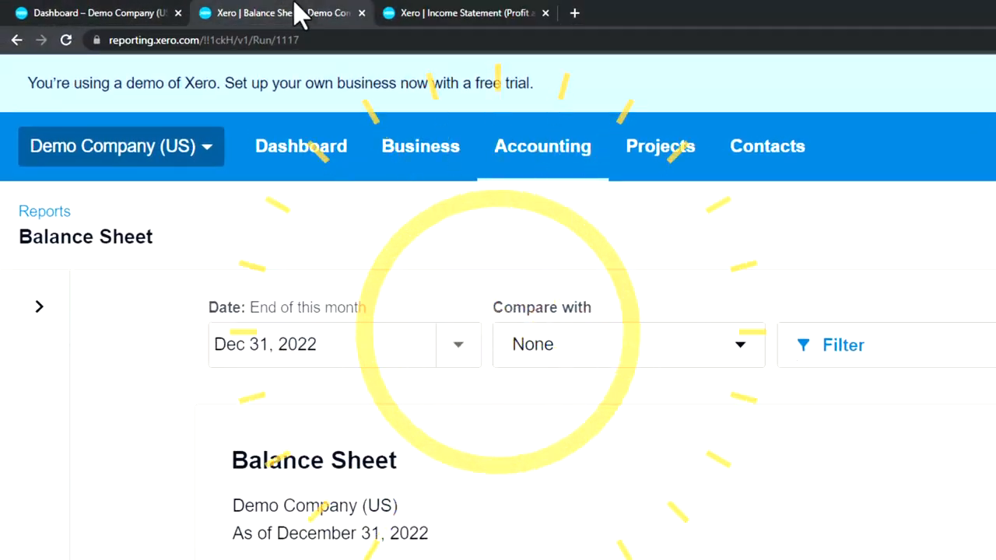
{"action": "scroll", "scroll_direction": "down", "scroll_amount": 3}
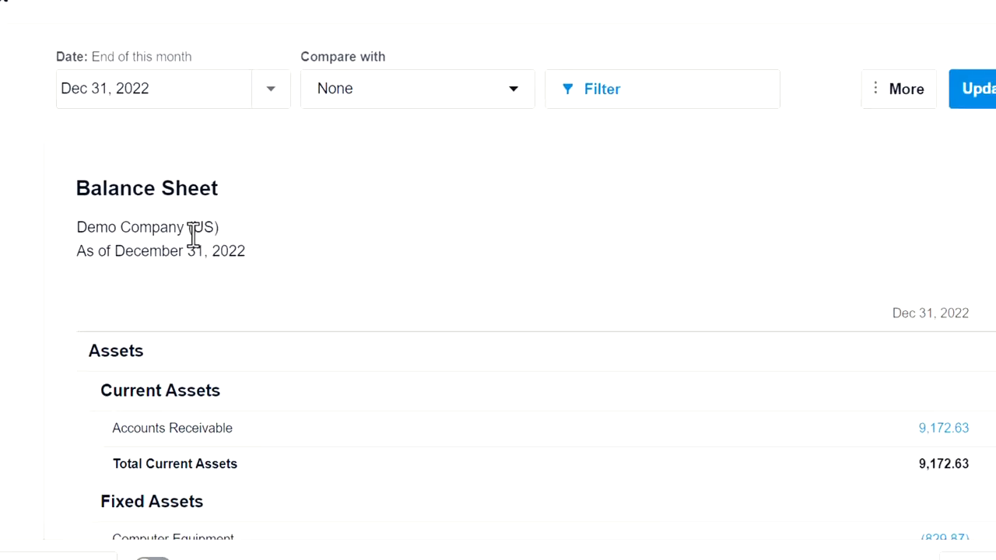
{"action": "scroll", "scroll_direction": "down", "scroll_amount": 3}
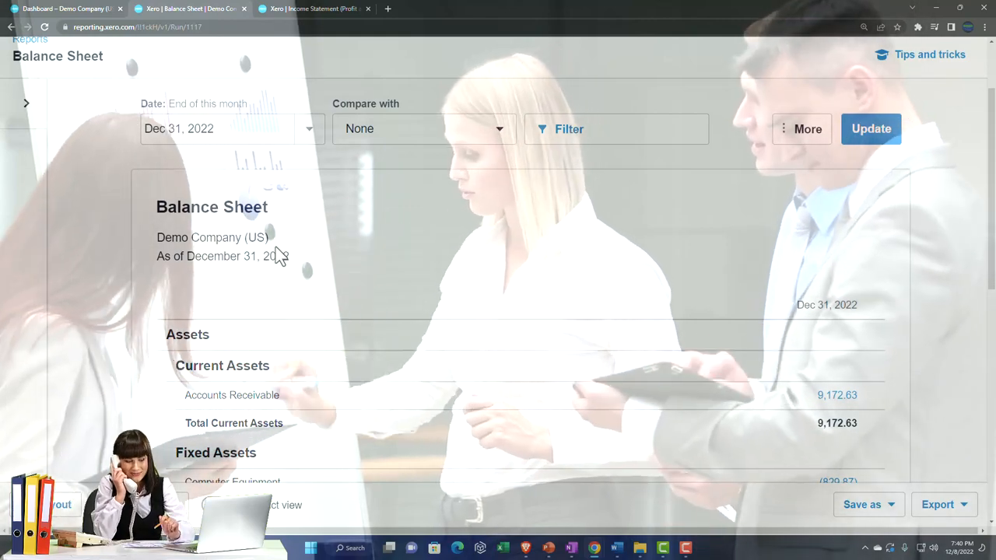
{"action": "scroll", "scroll_direction": "down", "scroll_amount": 3}
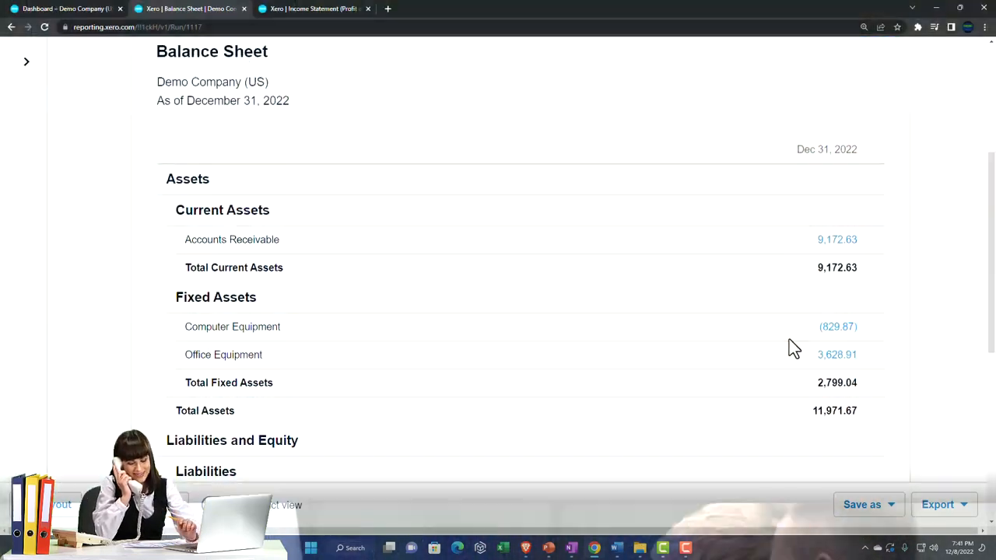
{"action": "scroll", "scroll_direction": "down", "scroll_amount": 3}
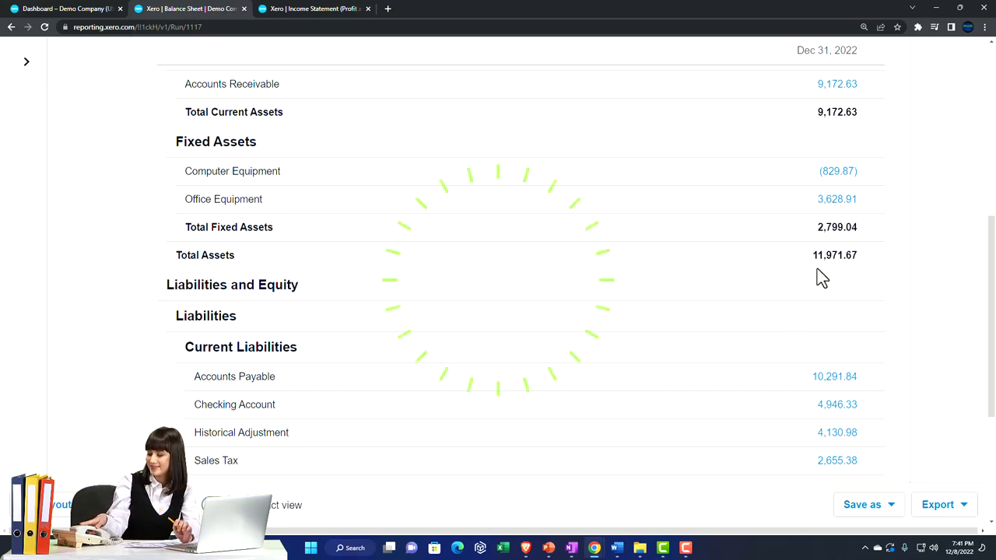
{"action": "scroll", "scroll_direction": "down", "scroll_amount": 3}
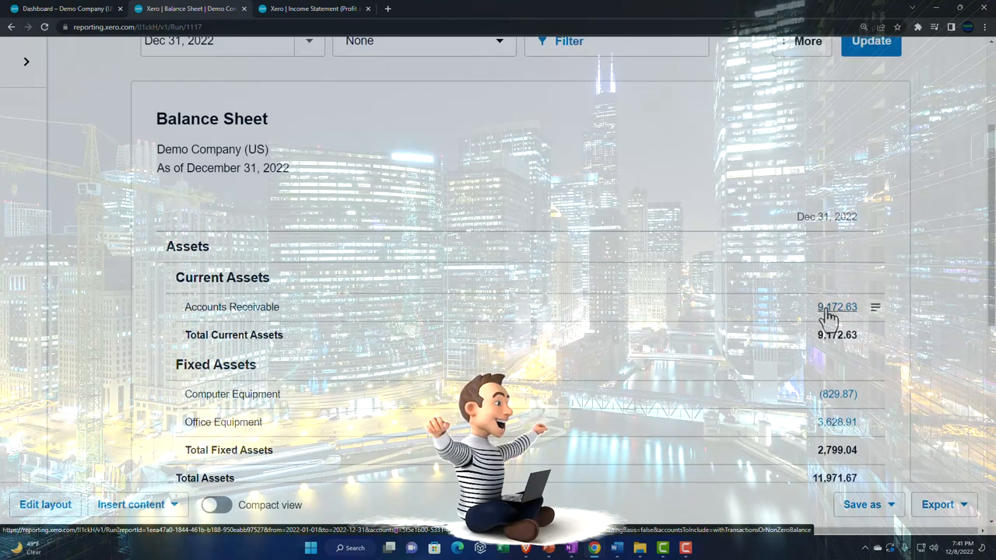
{"action": "left_click", "coordinate": [837, 307]}
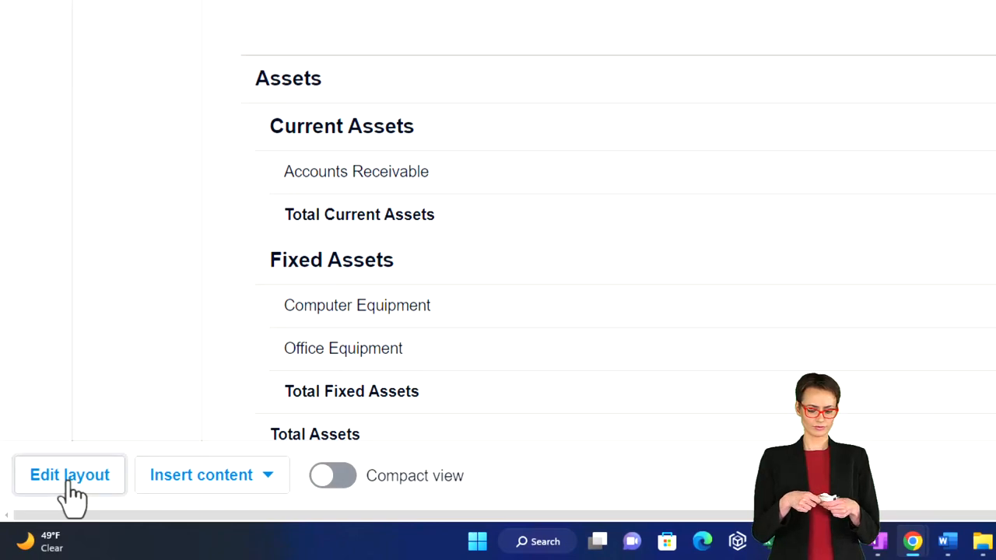
Enter layout editing for the Balance Sheet and bring up the column types to add
{"action": "left_click", "coordinate": [68, 476]}
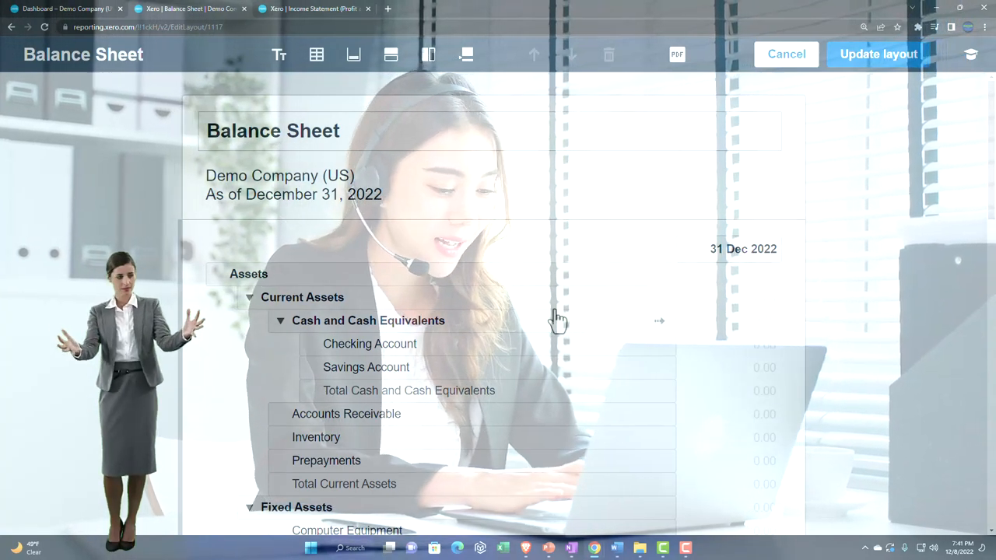
{"action": "left_click", "coordinate": [459, 130]}
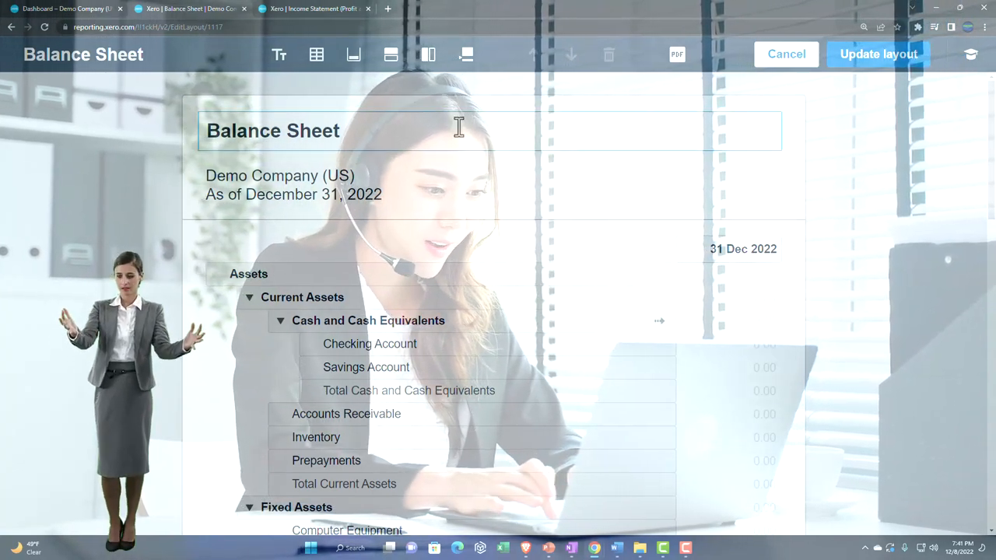
{"action": "left_click", "coordinate": [428, 54]}
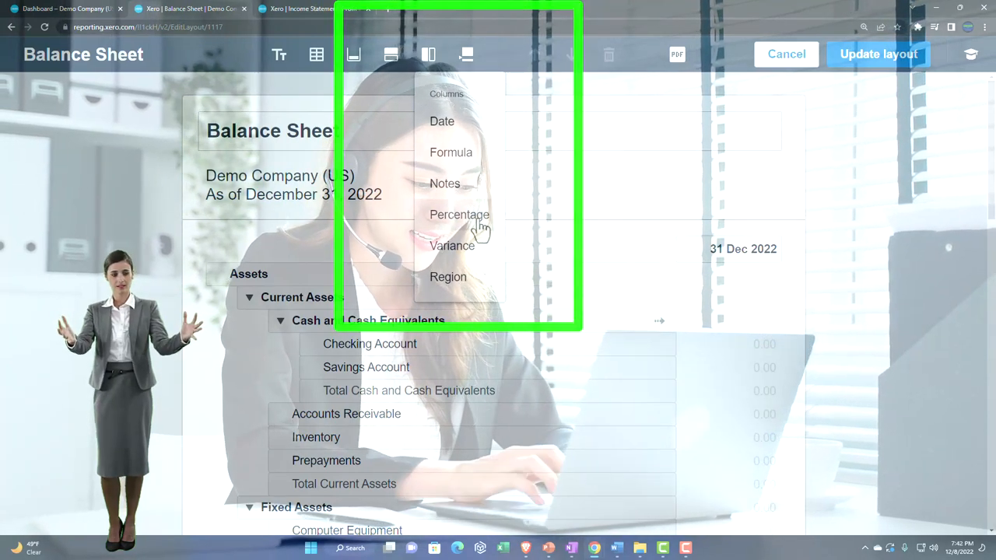
Add a Percentage column showing 31 Dec 2022 amounts as a percentage of Assets
{"action": "left_click", "coordinate": [459, 215]}
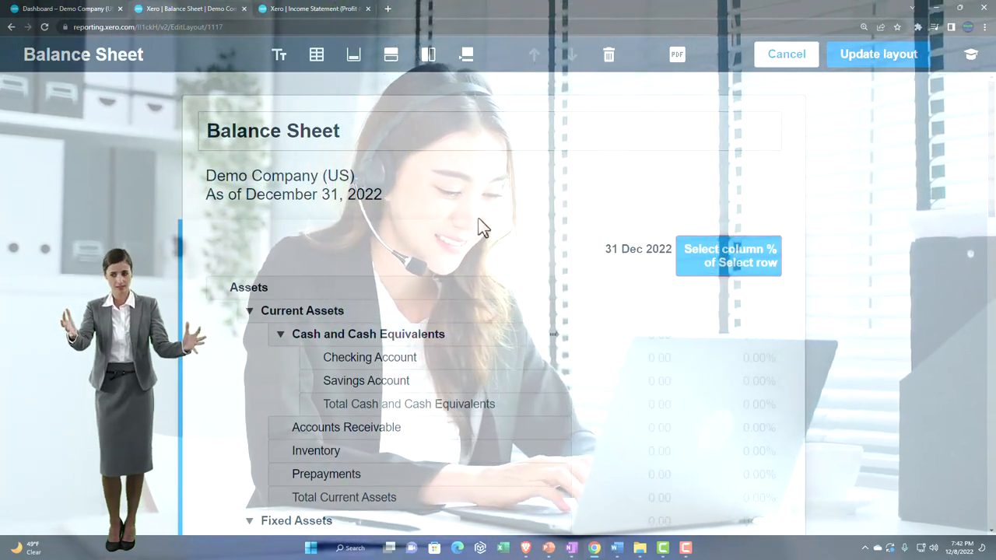
{"action": "left_click", "coordinate": [728, 255]}
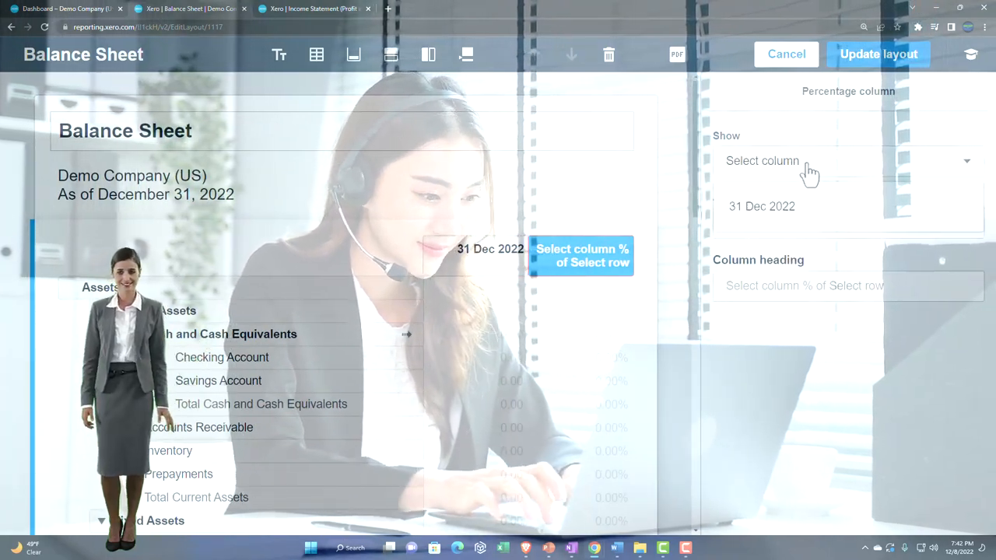
{"action": "left_click", "coordinate": [843, 160]}
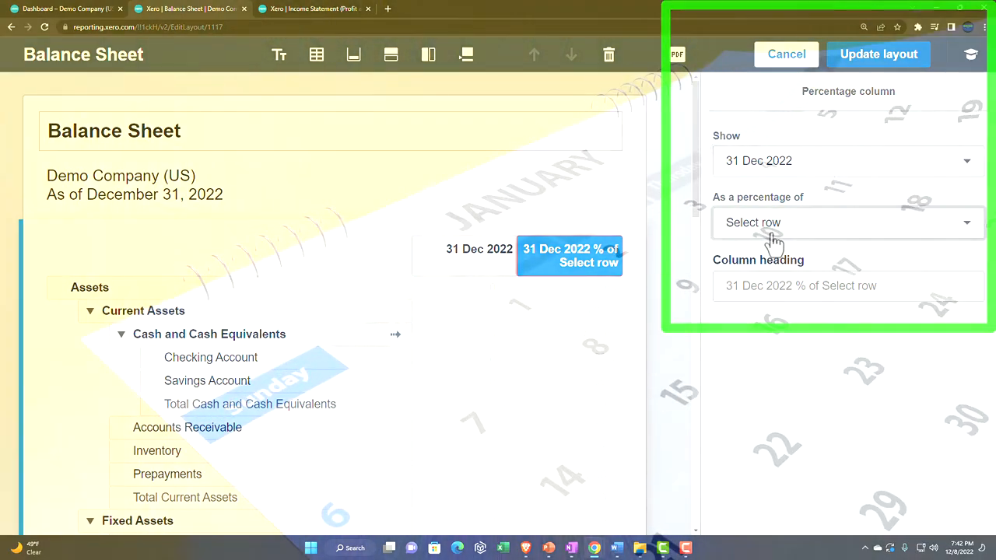
{"action": "left_click", "coordinate": [846, 222]}
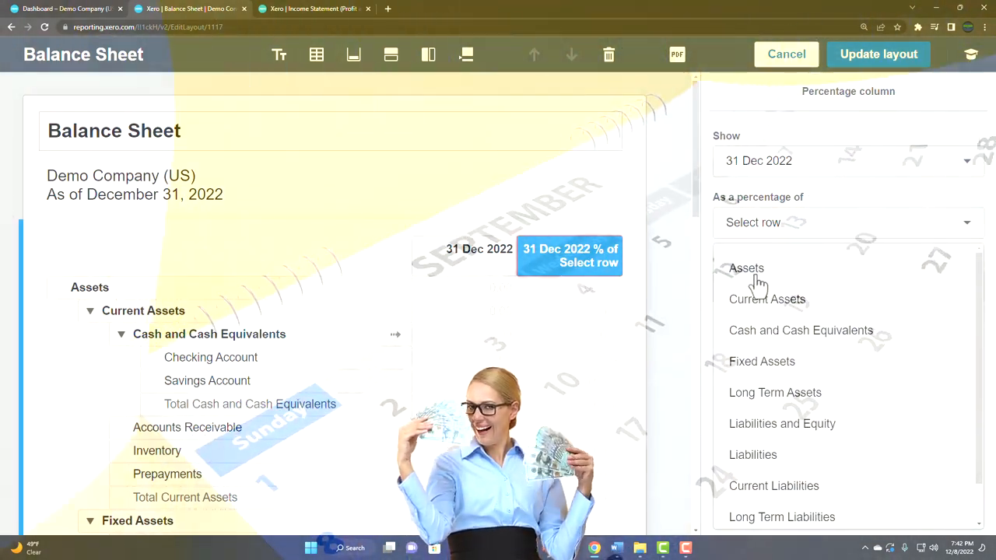
{"action": "left_click", "coordinate": [747, 267]}
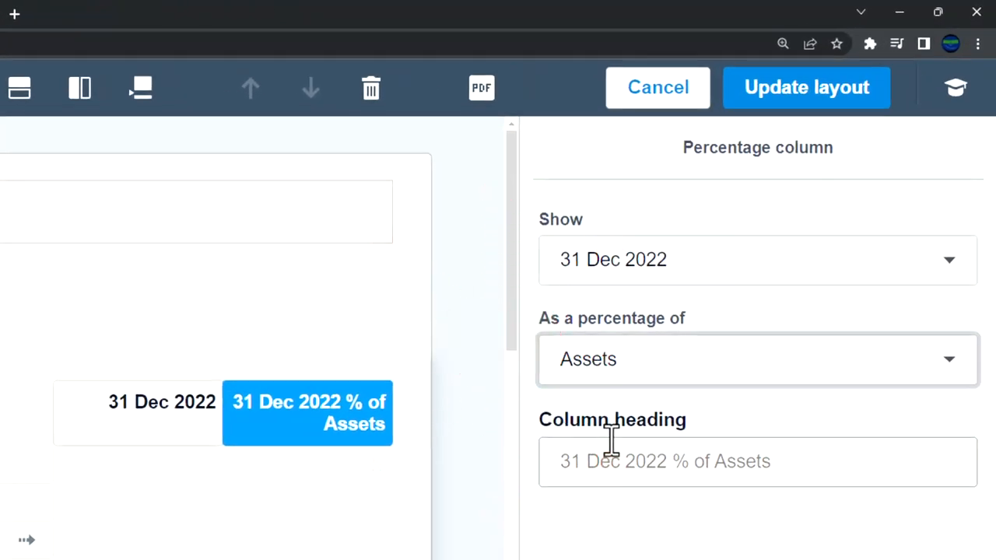
Adjust the new column's heading to '31 Dec 2022 % of Assets'
{"action": "left_click", "coordinate": [806, 87]}
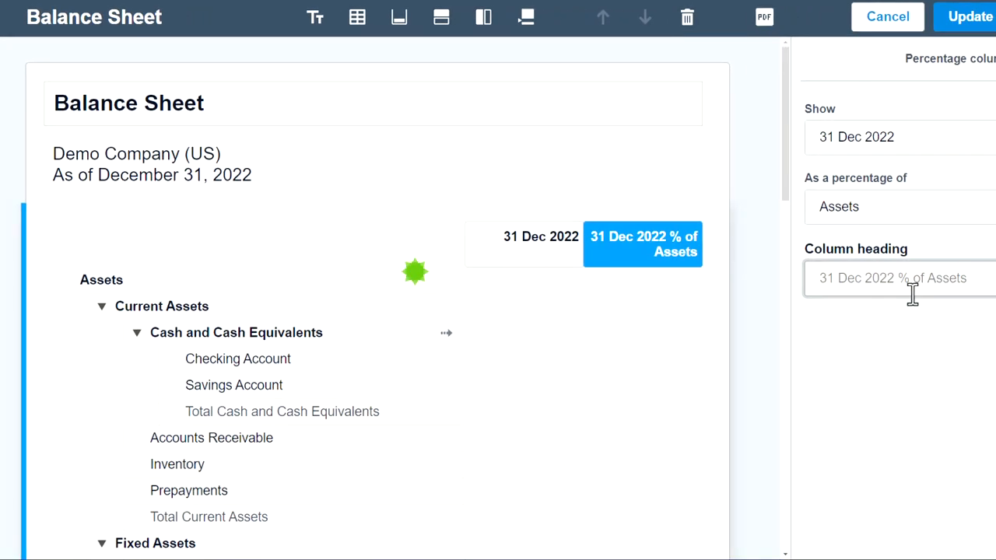
{"action": "left_click", "coordinate": [414, 272]}
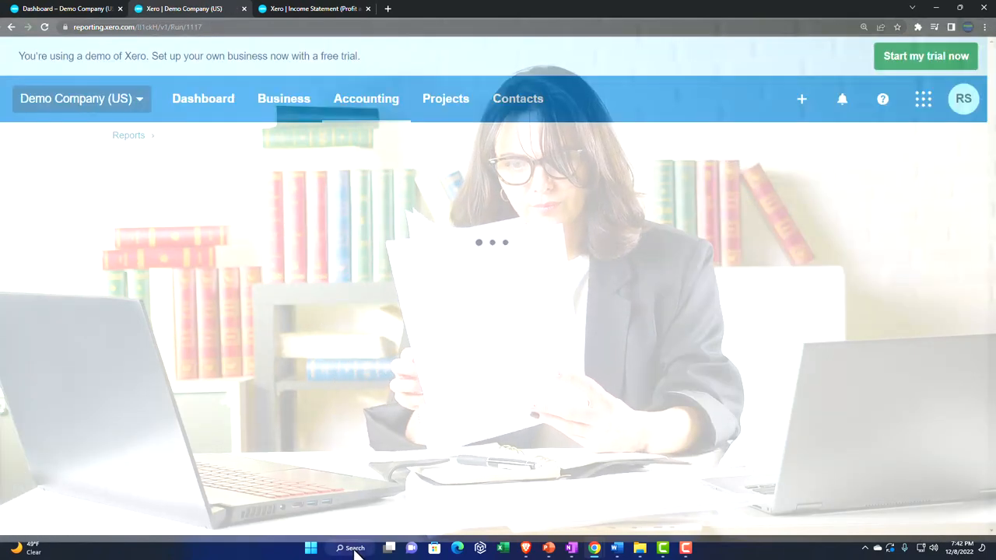
Launch the calculator and review the % of Assets column down the balance sheet
{"action": "left_click", "coordinate": [349, 547]}
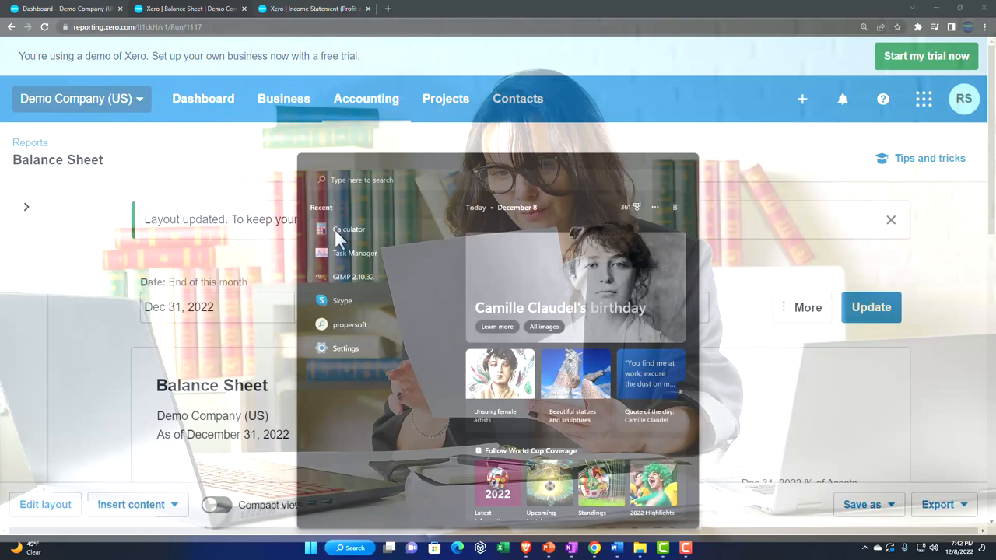
{"action": "left_click", "coordinate": [348, 229]}
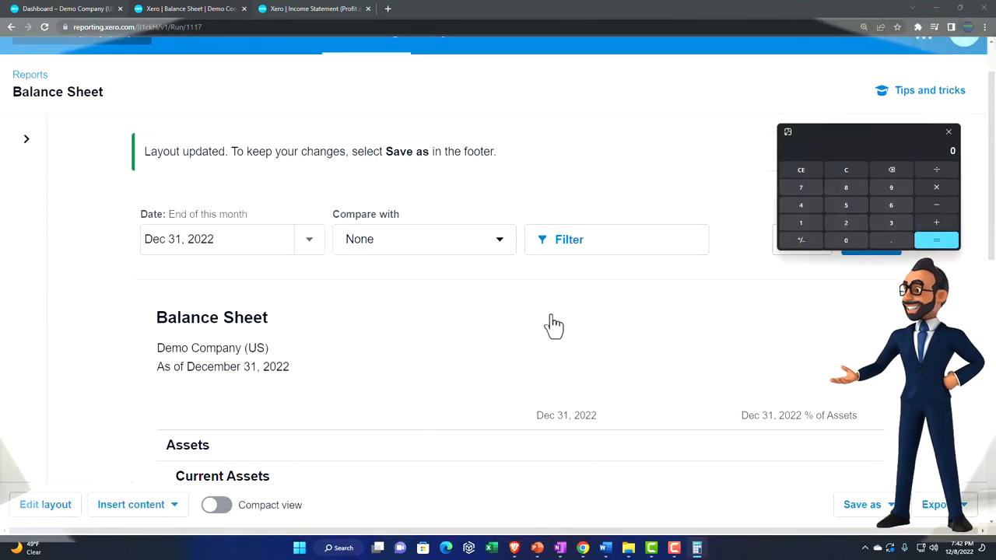
{"action": "scroll", "scroll_direction": "down", "scroll_amount": 3}
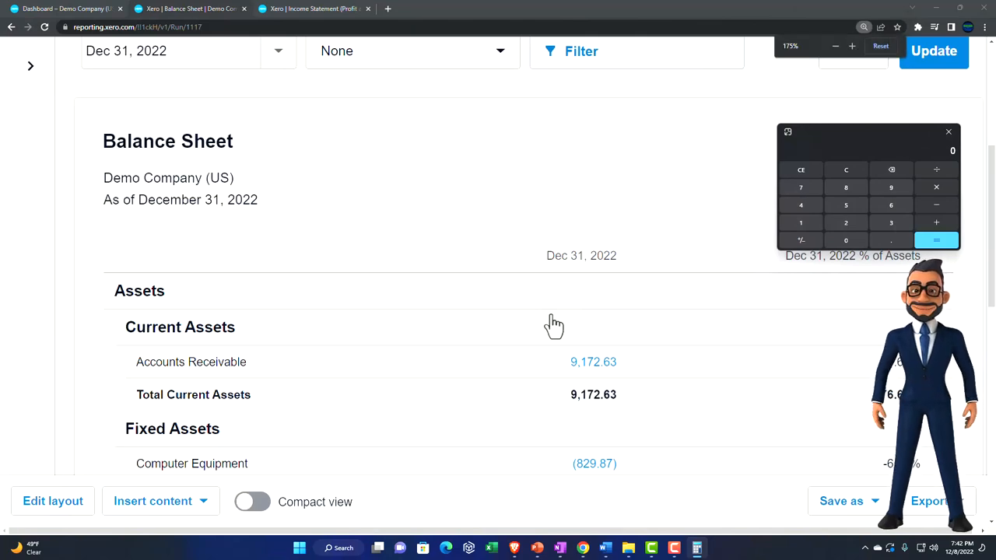
{"action": "scroll", "scroll_direction": "down", "scroll_amount": 3}
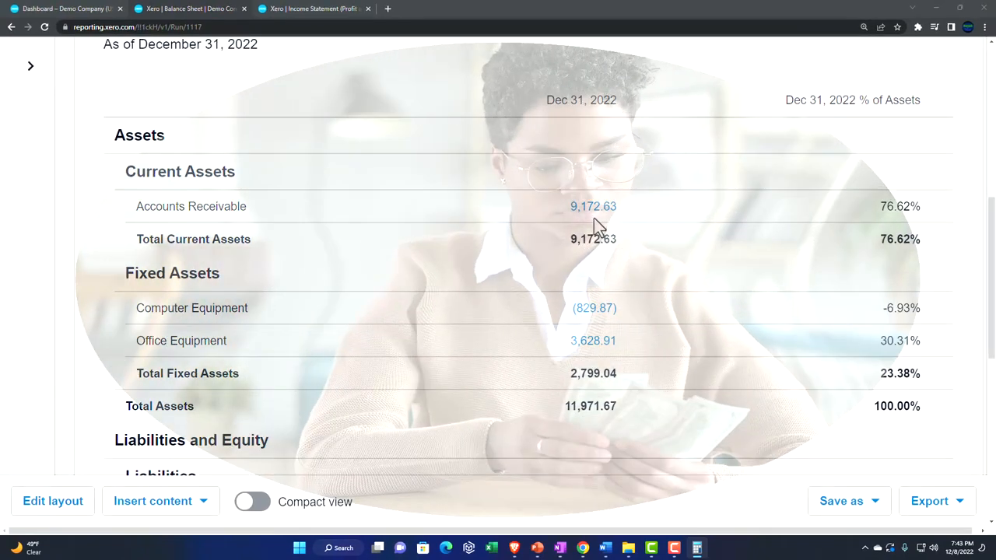
{"action": "mouse_move", "coordinate": [890, 221]}
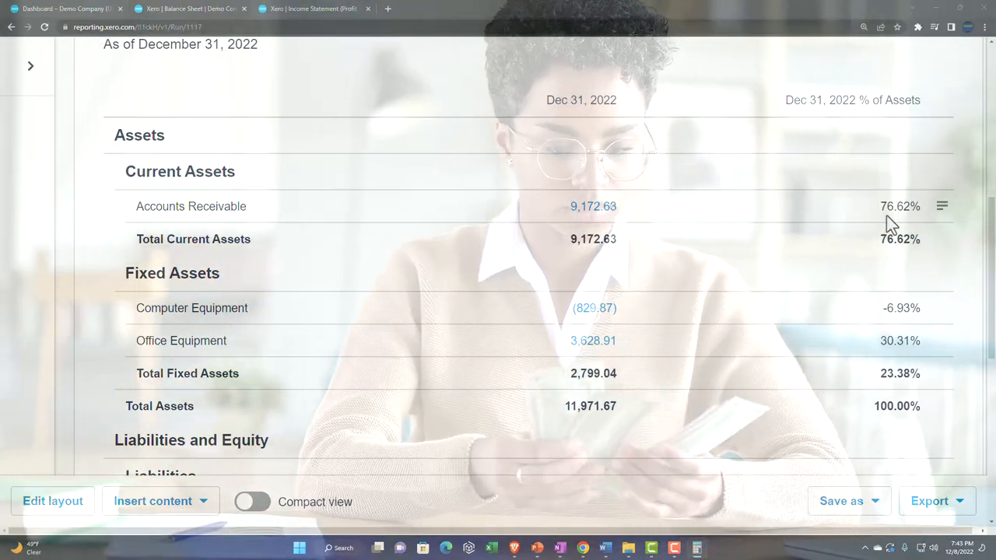
{"action": "mouse_move", "coordinate": [694, 404]}
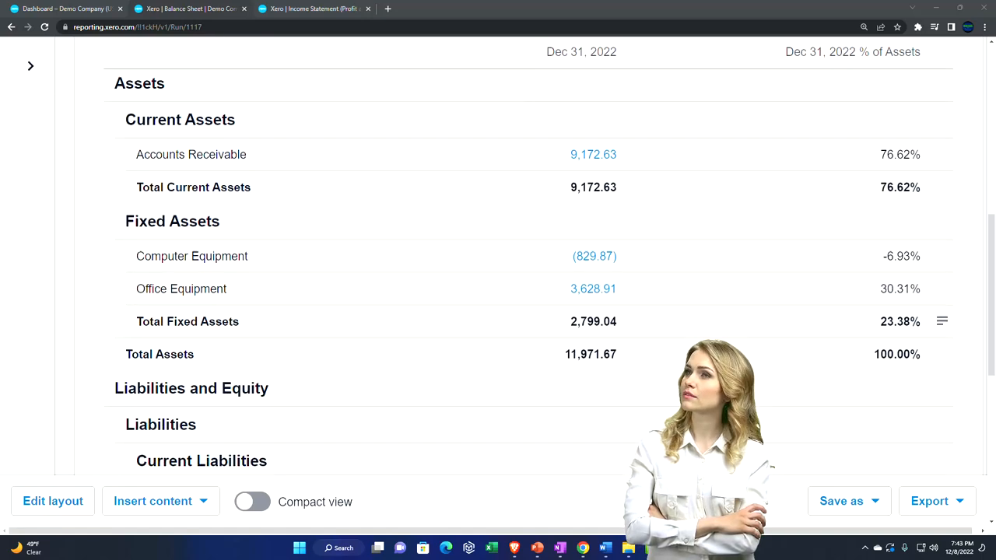
{"action": "scroll", "scroll_direction": "down", "scroll_amount": 3}
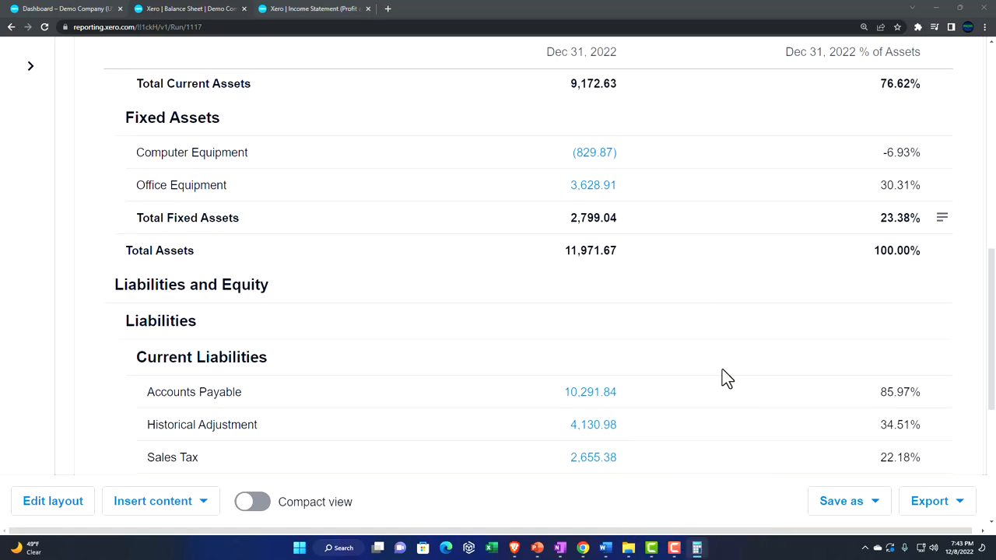
{"action": "scroll", "scroll_direction": "down", "scroll_amount": 3}
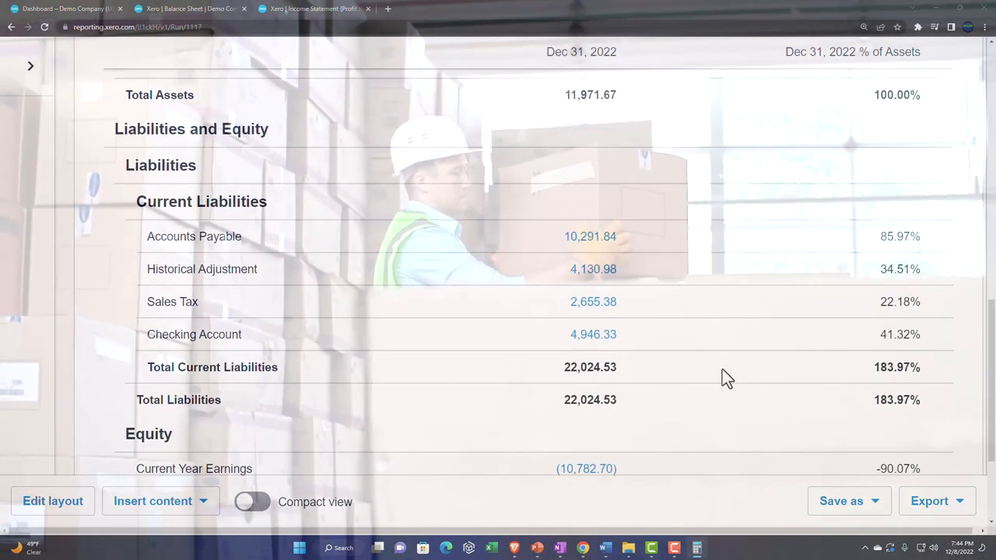
{"action": "scroll", "scroll_direction": "down", "scroll_amount": 3}
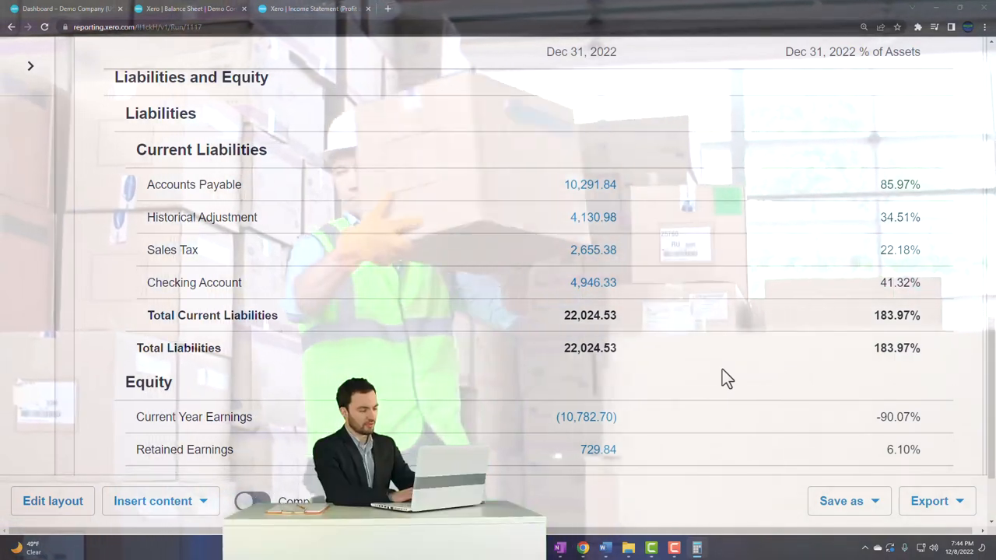
{"action": "scroll", "scroll_direction": "down", "scroll_amount": 3}
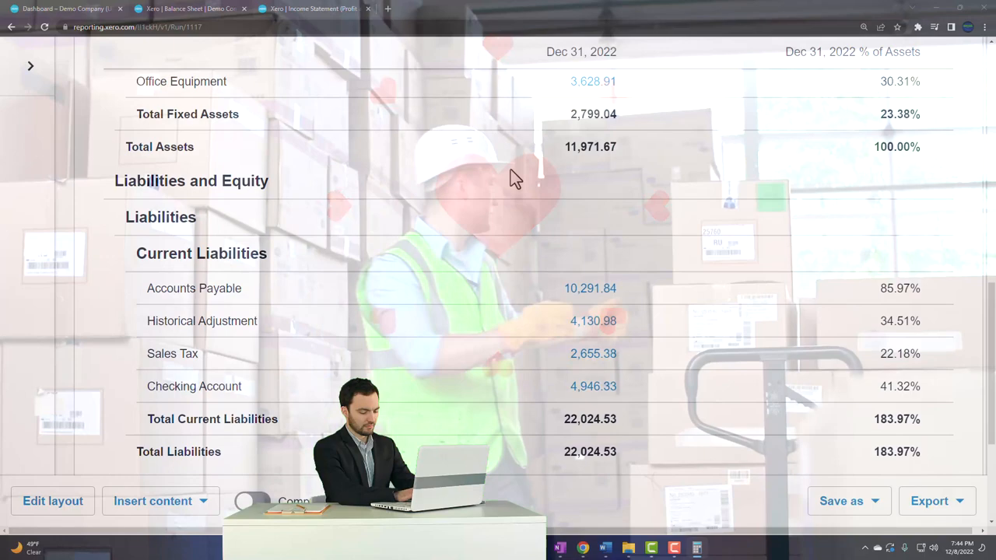
{"action": "scroll", "scroll_direction": "down", "scroll_amount": 3}
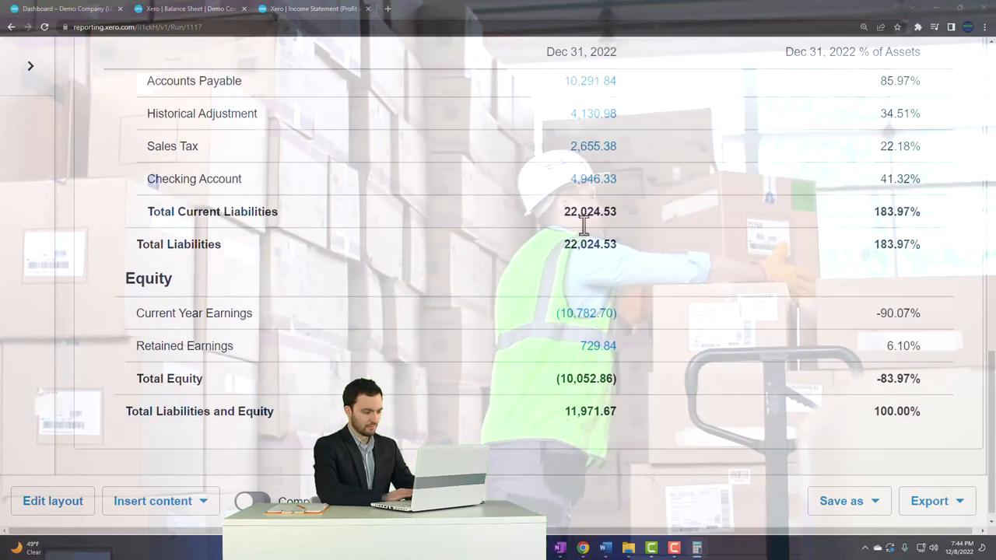
{"action": "scroll", "scroll_direction": "down", "scroll_amount": 3}
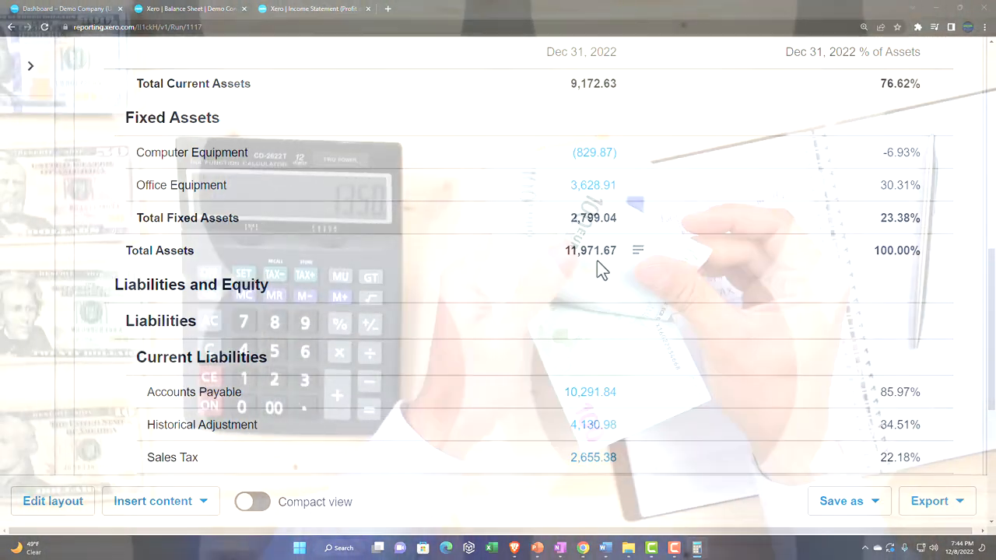
{"action": "scroll", "scroll_direction": "down", "scroll_amount": 3}
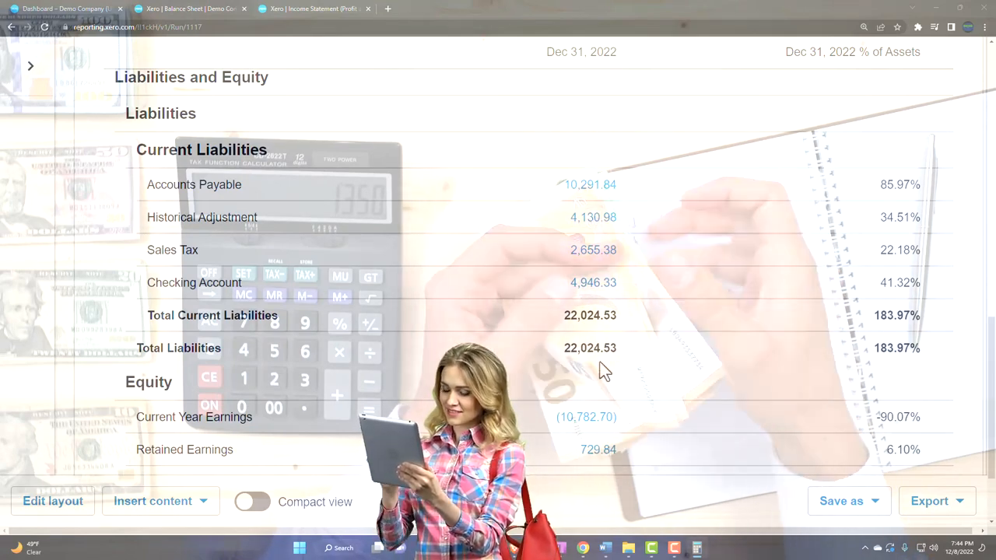
{"action": "scroll", "scroll_direction": "down", "scroll_amount": 3}
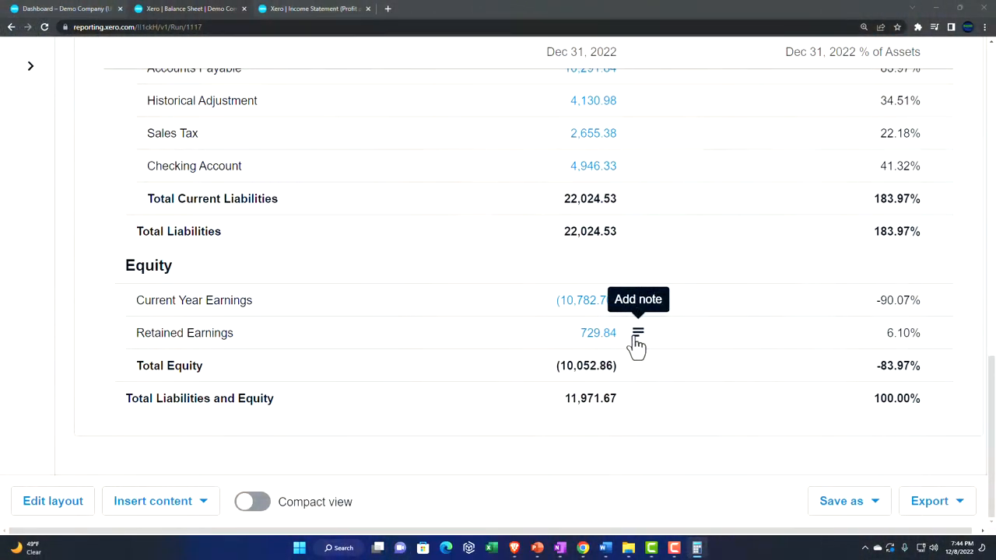
{"action": "mouse_move", "coordinate": [622, 420]}
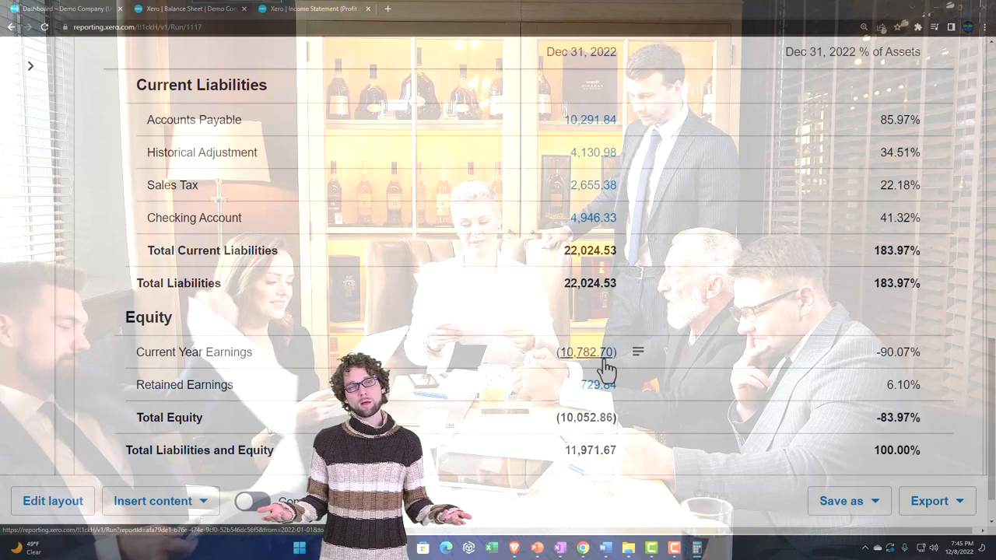
{"action": "mouse_move", "coordinate": [642, 453]}
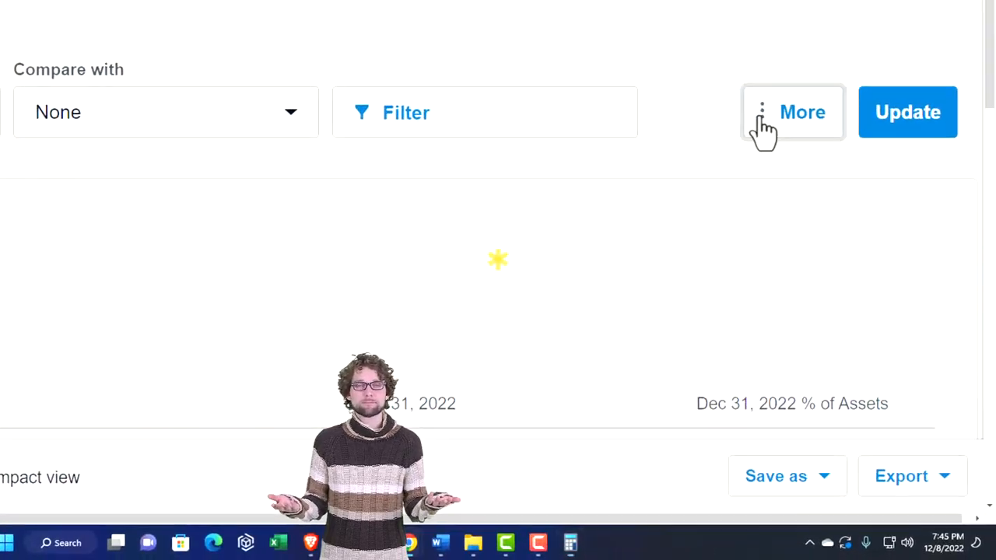
Turn off decimals in the More options and update the report to rounded amounts
{"action": "left_click", "coordinate": [792, 112]}
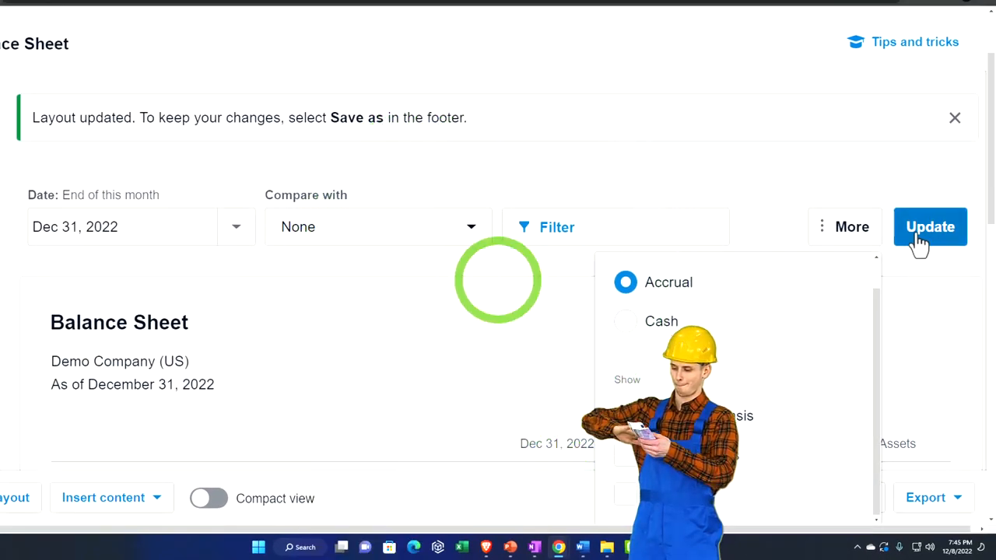
{"action": "left_click", "coordinate": [930, 228]}
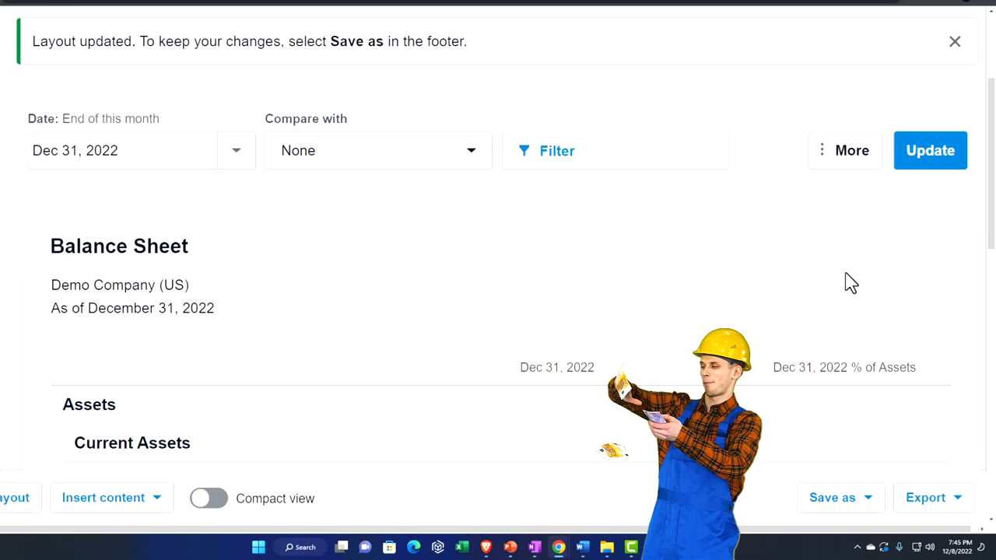
{"action": "left_click", "coordinate": [955, 41]}
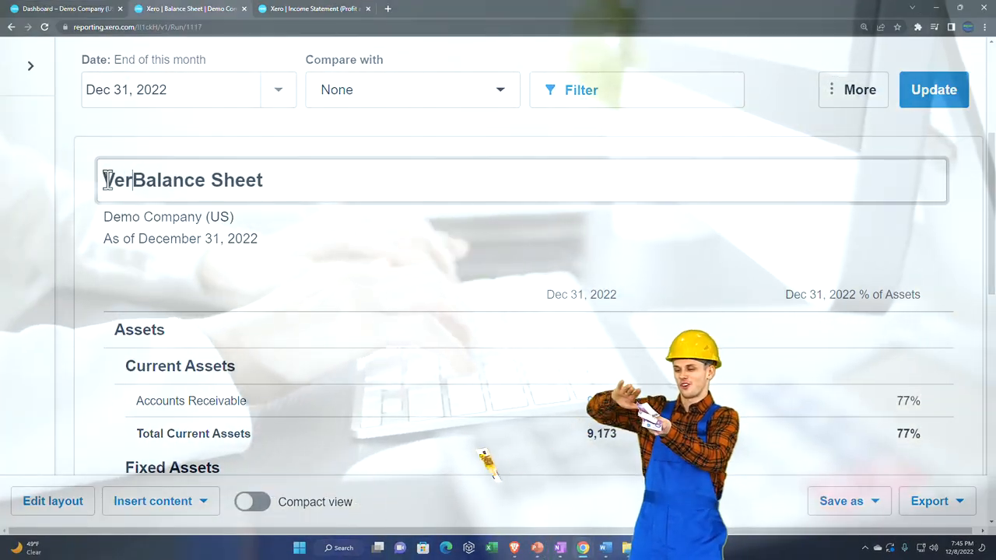
Retitle the report 'Vertical Analysis Balance Sheet'
{"action": "type", "text": "Vertical Analyas"}
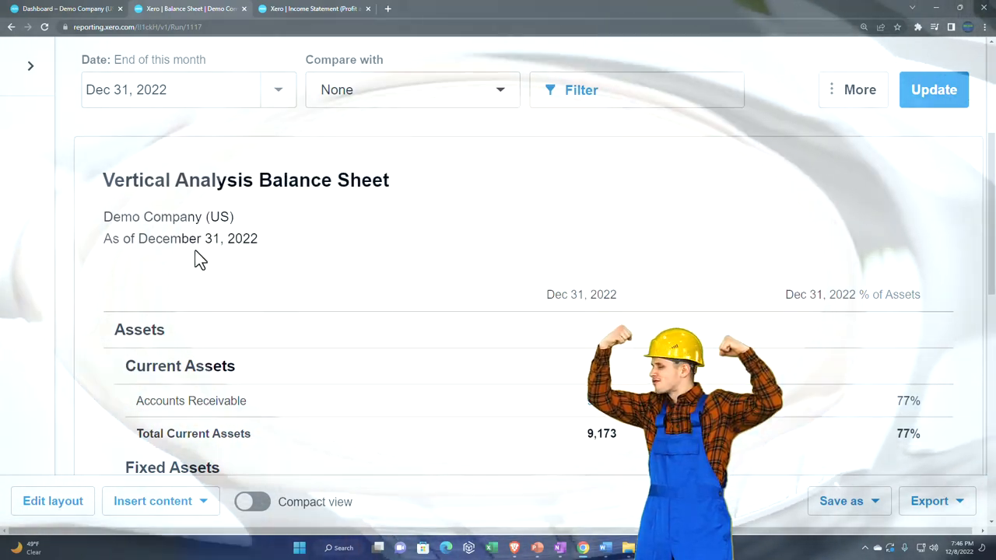
{"action": "scroll", "scroll_direction": "down", "scroll_amount": 3}
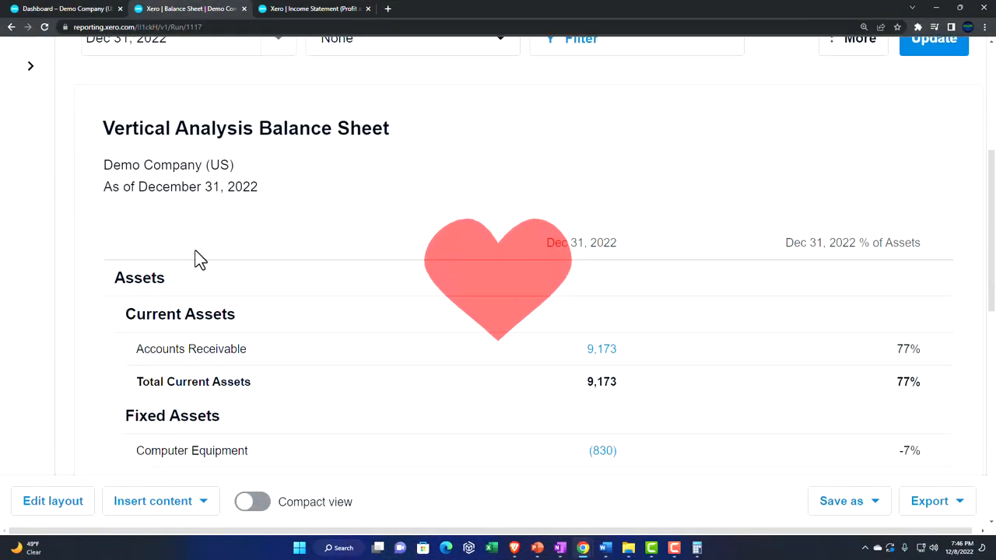
Review the rounded report down to equity and bring up the Save as choices
{"action": "scroll", "scroll_direction": "down", "scroll_amount": 3}
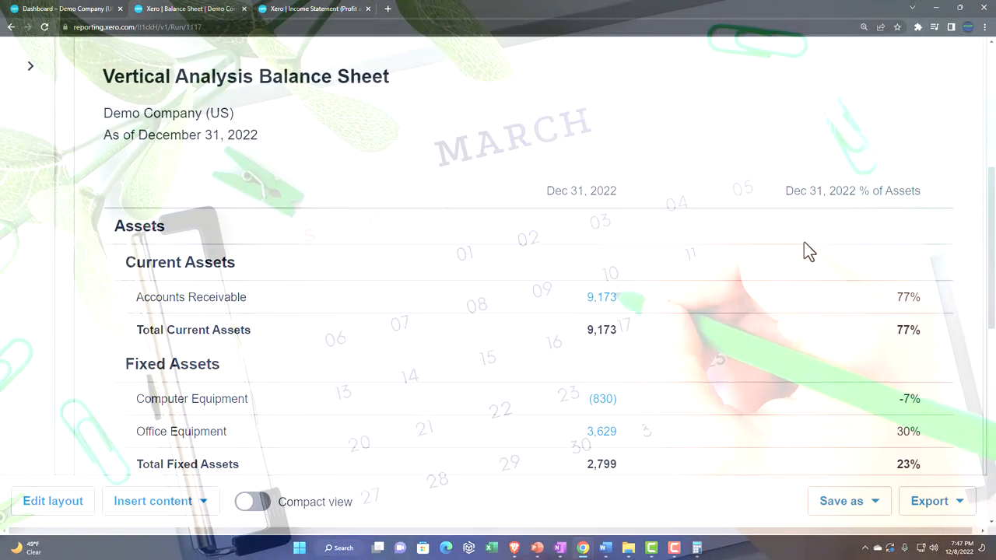
{"action": "mouse_move", "coordinate": [827, 255]}
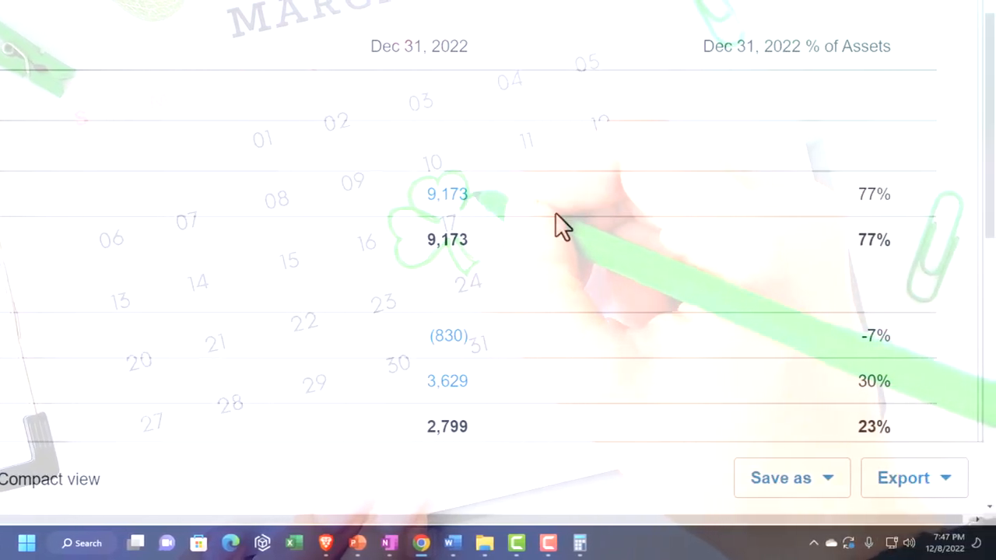
{"action": "scroll", "scroll_direction": "down", "scroll_amount": 3}
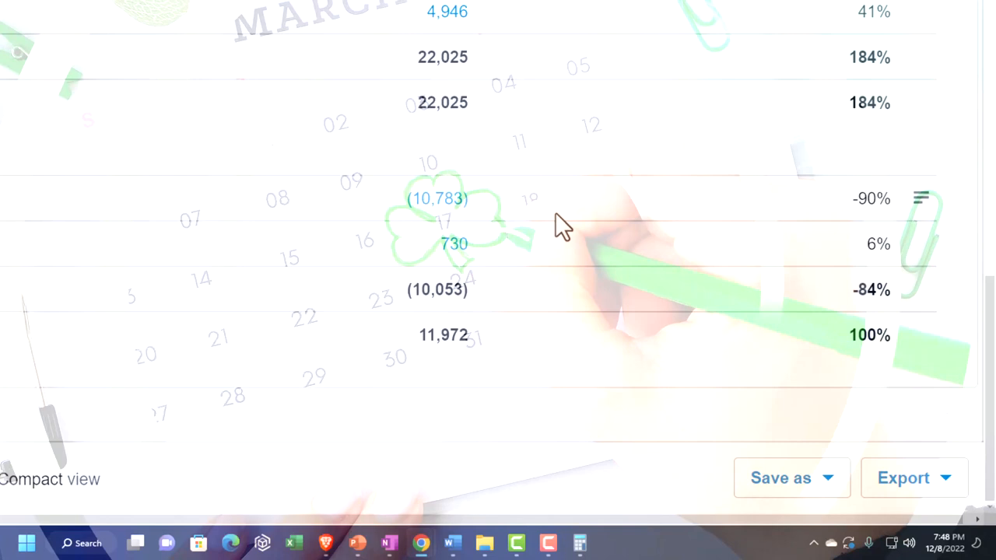
{"action": "left_click", "coordinate": [914, 477]}
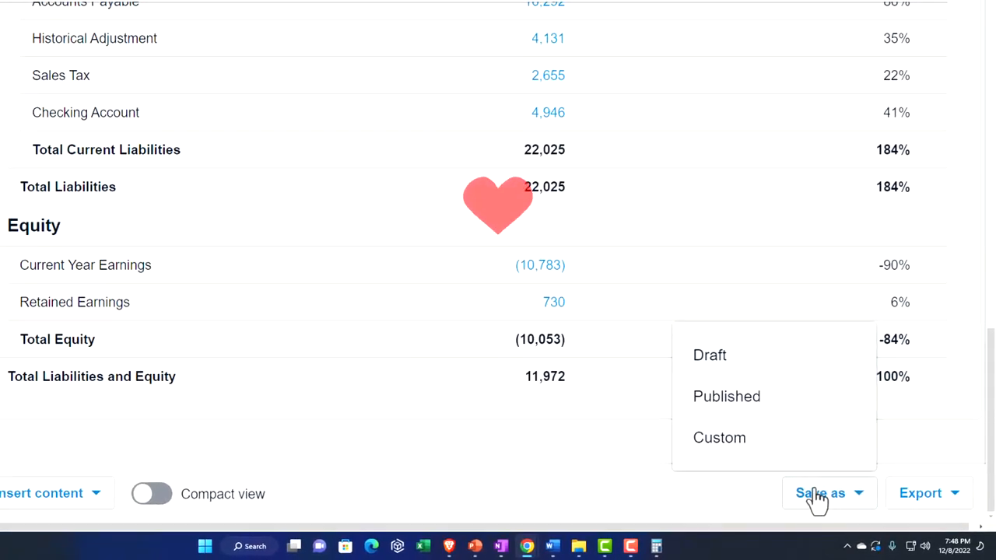
Save as a custom report named 'Vertical Analysis Balance Sheet'
{"action": "left_click", "coordinate": [719, 437]}
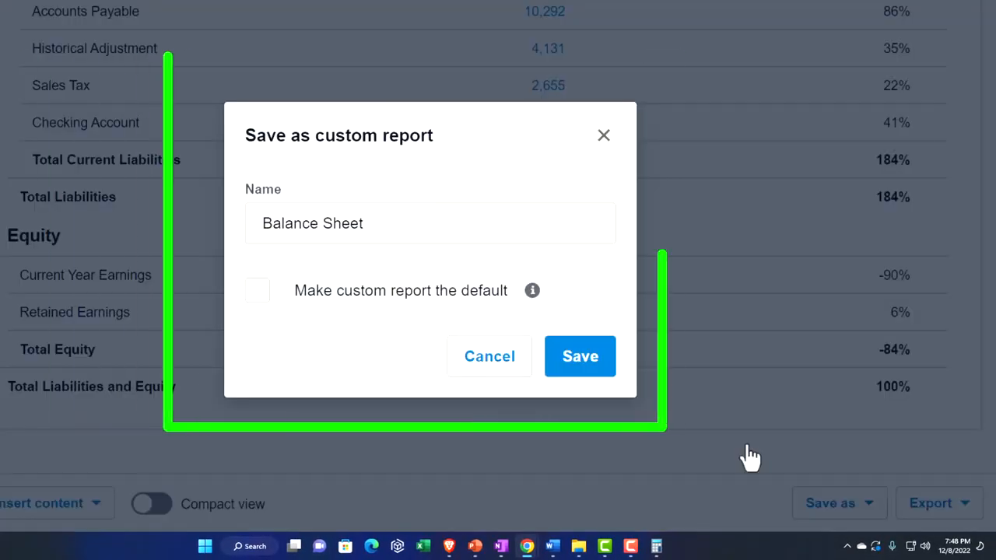
{"action": "left_click", "coordinate": [405, 224]}
{"action": "type", "text": "Vertical "}
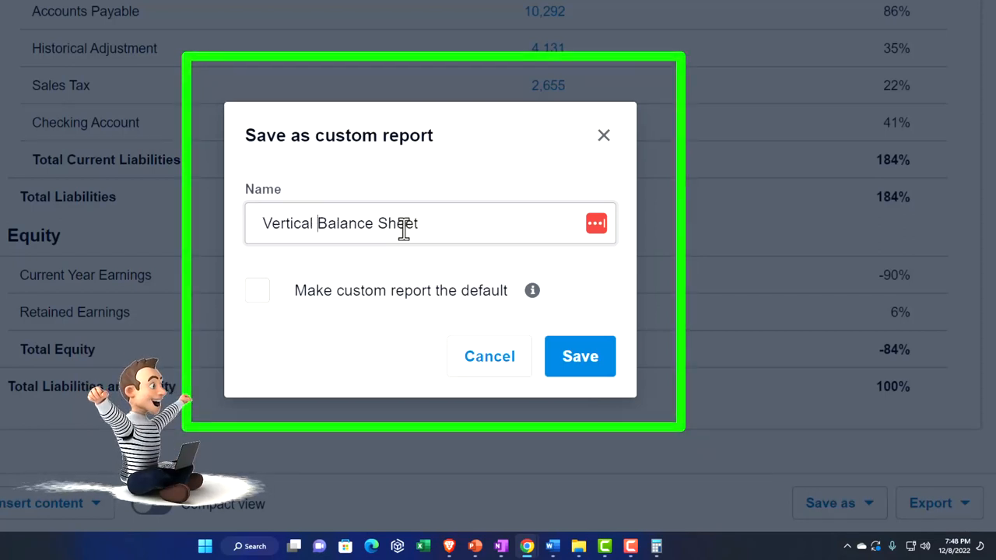
{"action": "type", "text": "Analysis"}
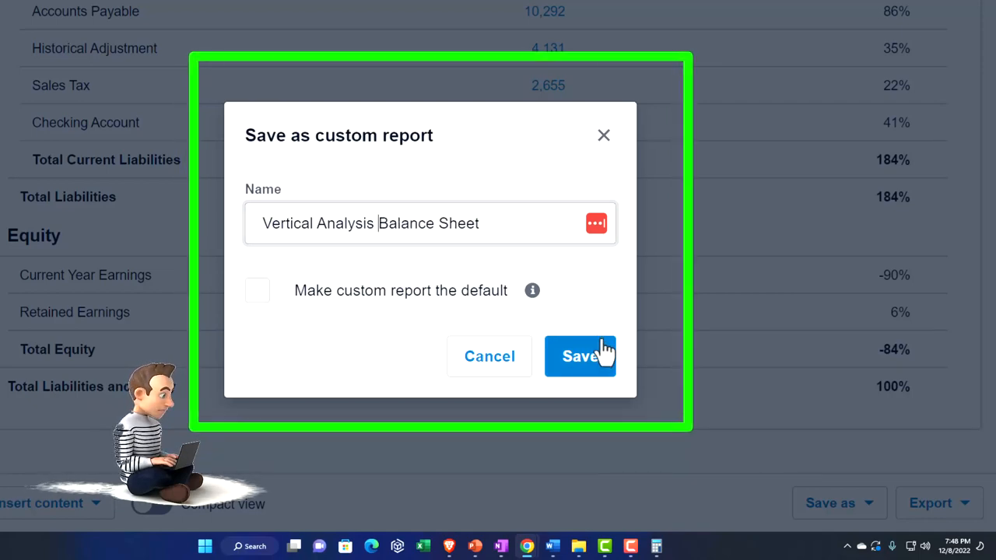
{"action": "left_click", "coordinate": [578, 357]}
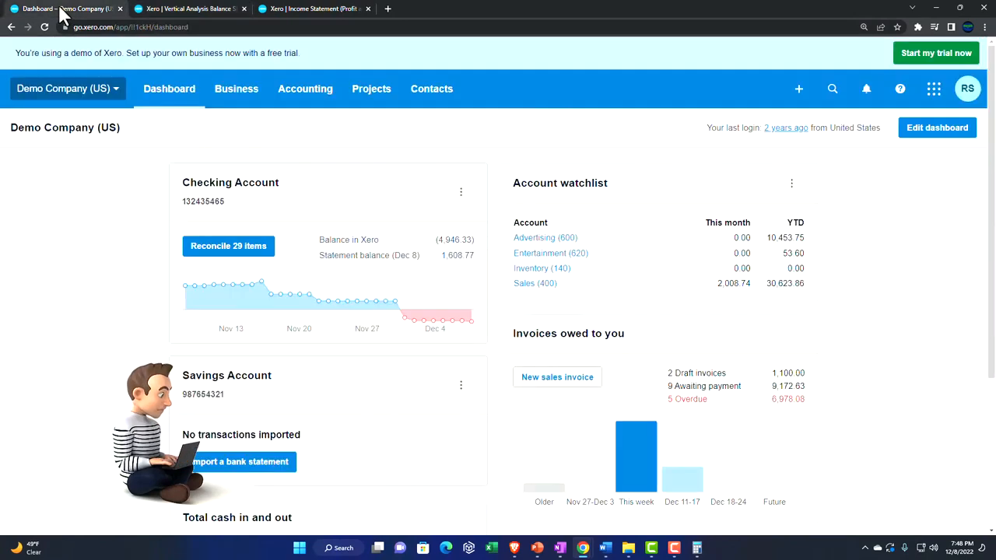
Navigate to the Custom reports list under Accounting > Reports
{"action": "left_click", "coordinate": [305, 89]}
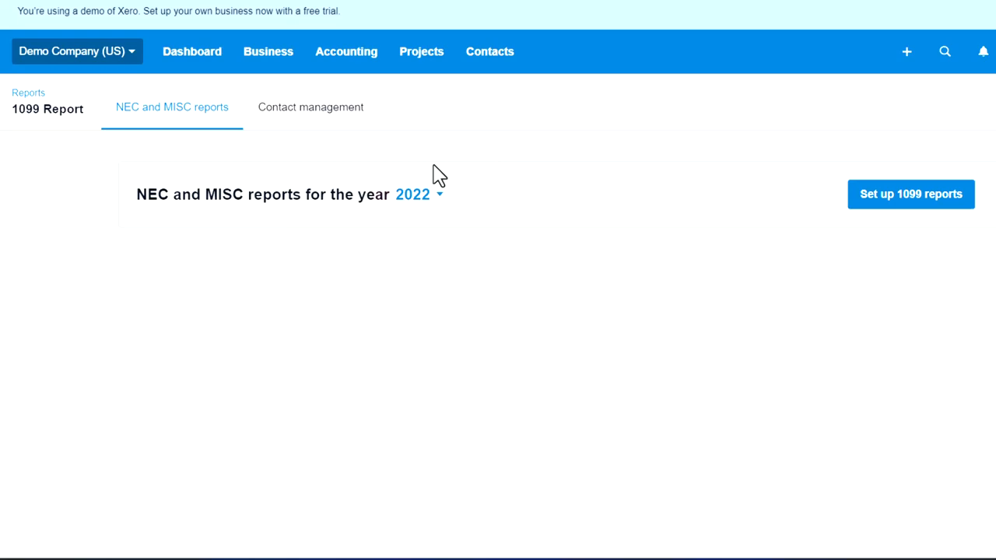
{"action": "left_click", "coordinate": [346, 52]}
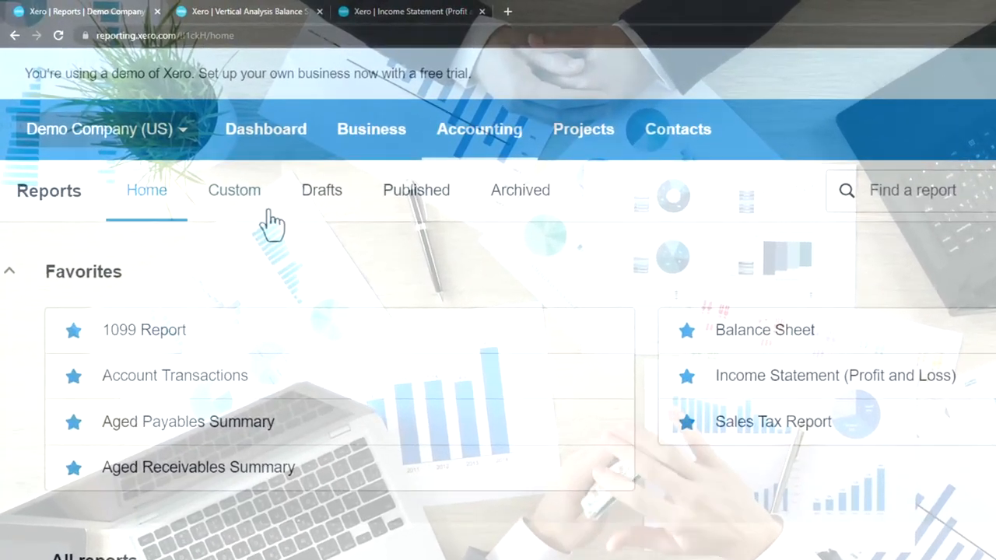
{"action": "left_click", "coordinate": [233, 190]}
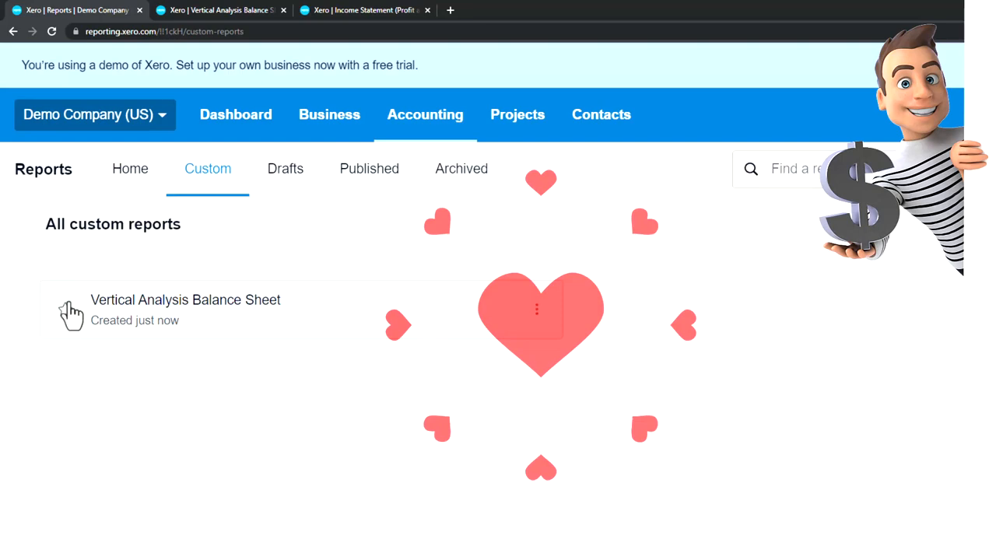
Star 'Vertical Analysis Balance Sheet' as a favourite and reopen it
{"action": "left_click", "coordinate": [425, 115]}
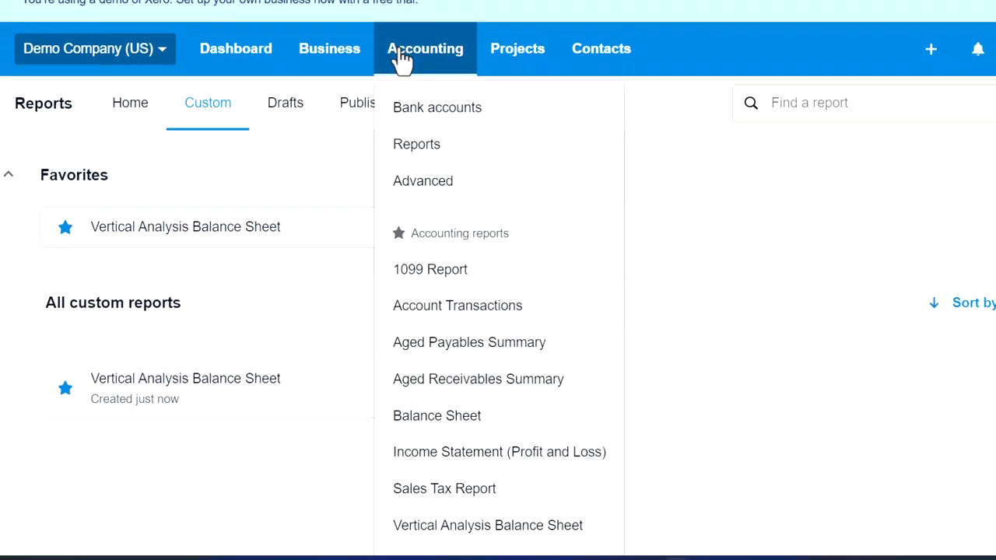
{"action": "scroll", "scroll_direction": "down", "scroll_amount": 3}
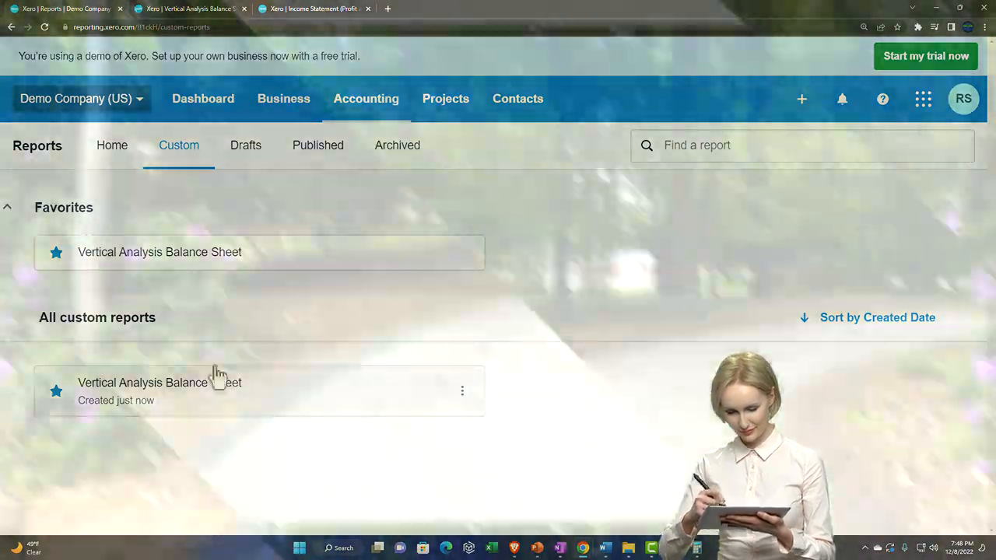
{"action": "left_click", "coordinate": [143, 383]}
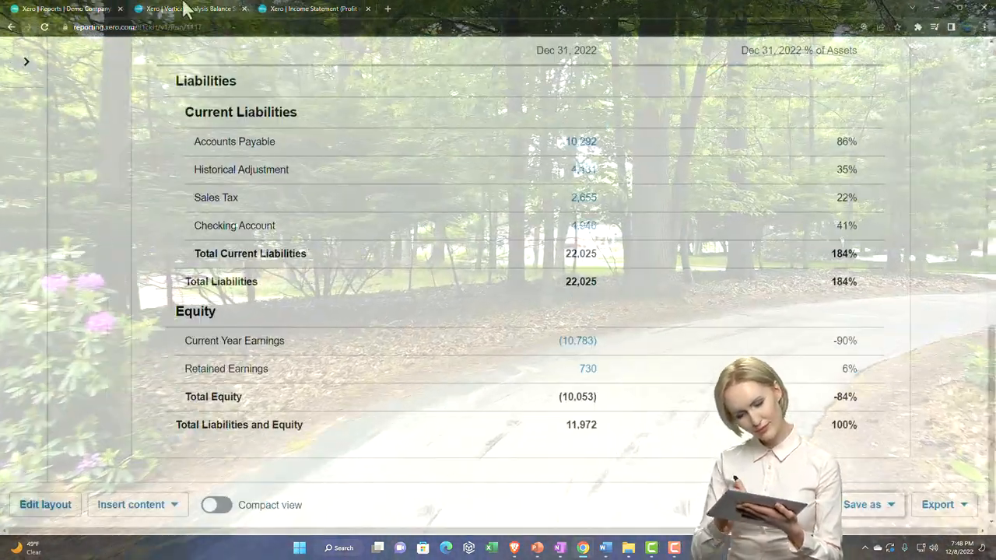